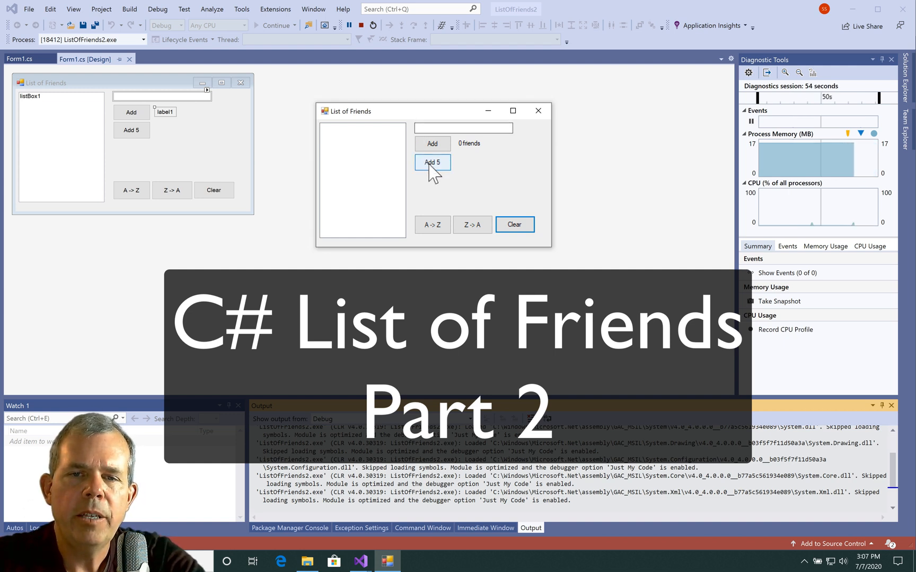
In the running app, add five friends, then sort them A to Z and Z to A
click(433, 162)
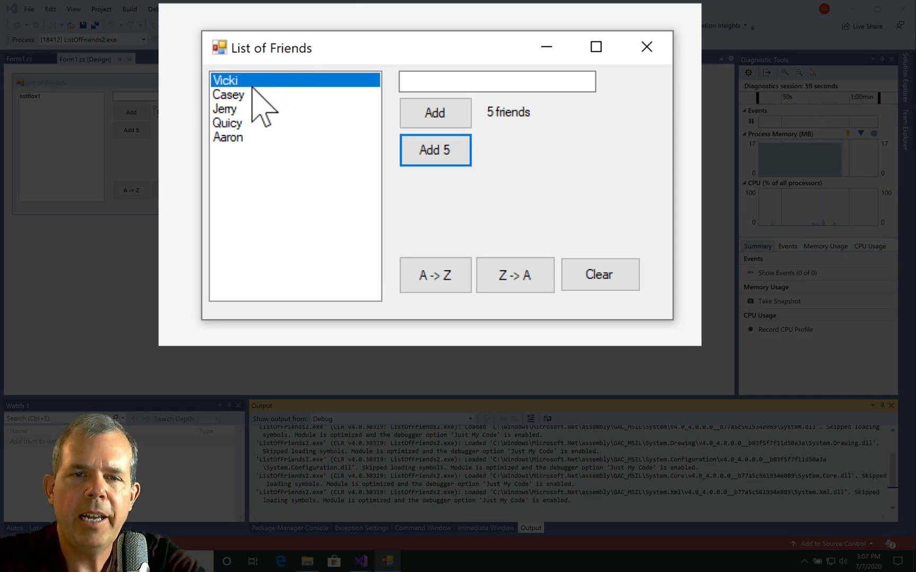
click(435, 275)
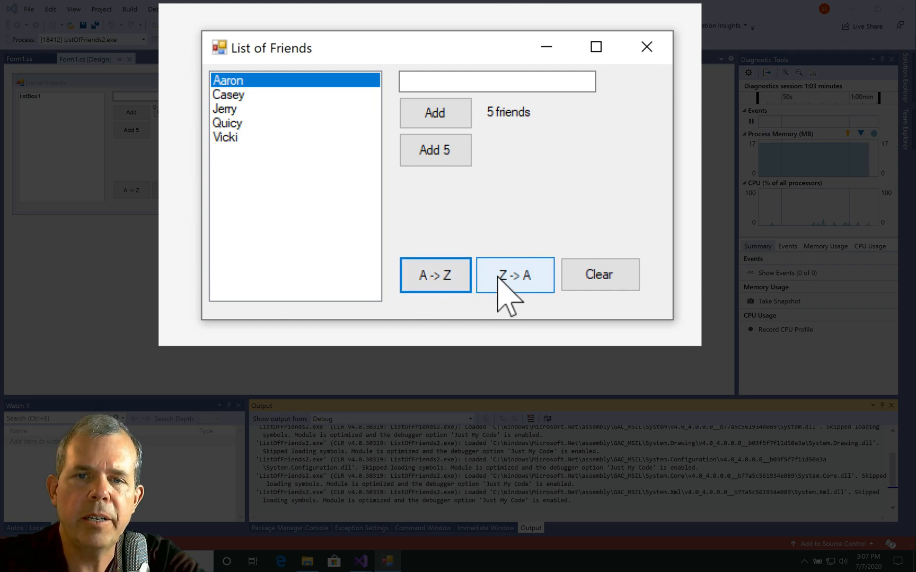
click(514, 274)
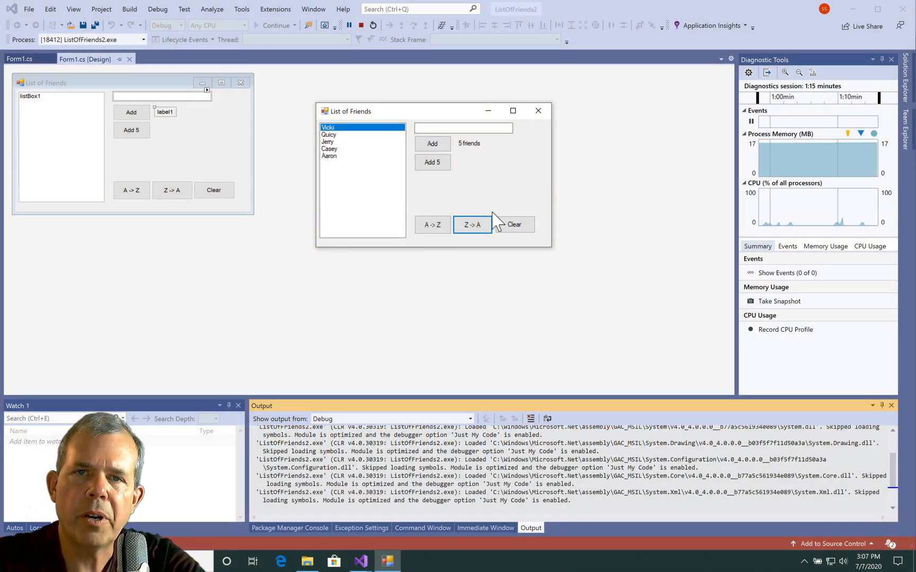
mouse_move(531, 167)
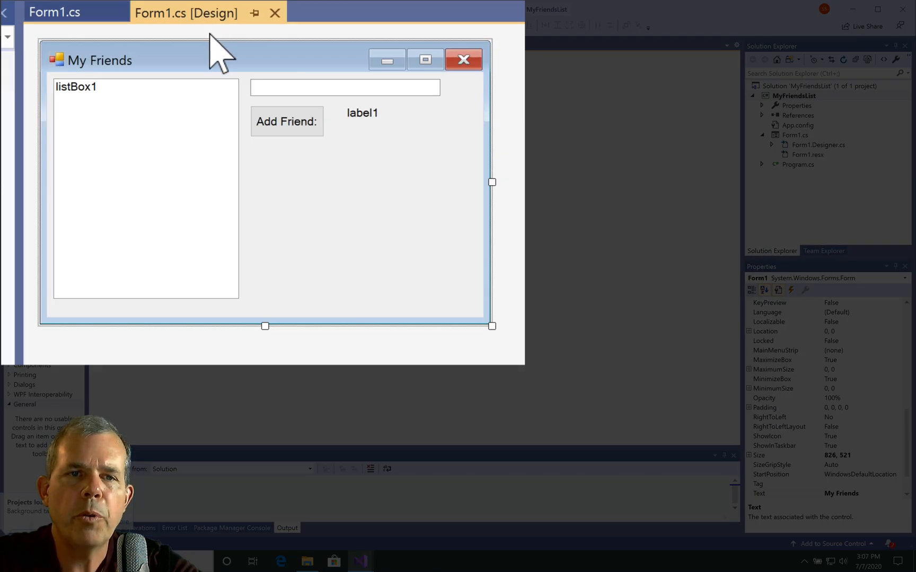
mouse_move(286, 175)
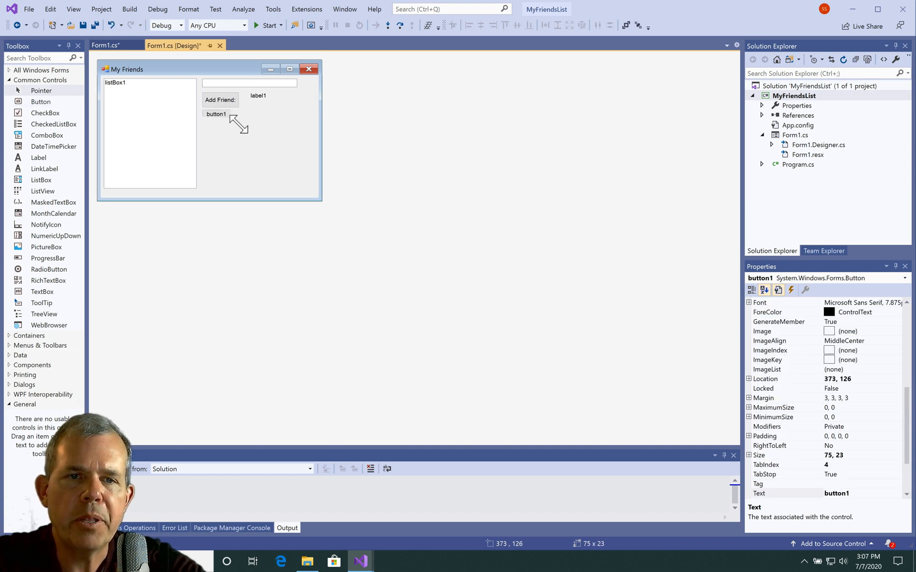
Enlarge the new button, set its text to 'Add 5 Friends' and name it btn_addFive
drag(232, 116, 240, 134)
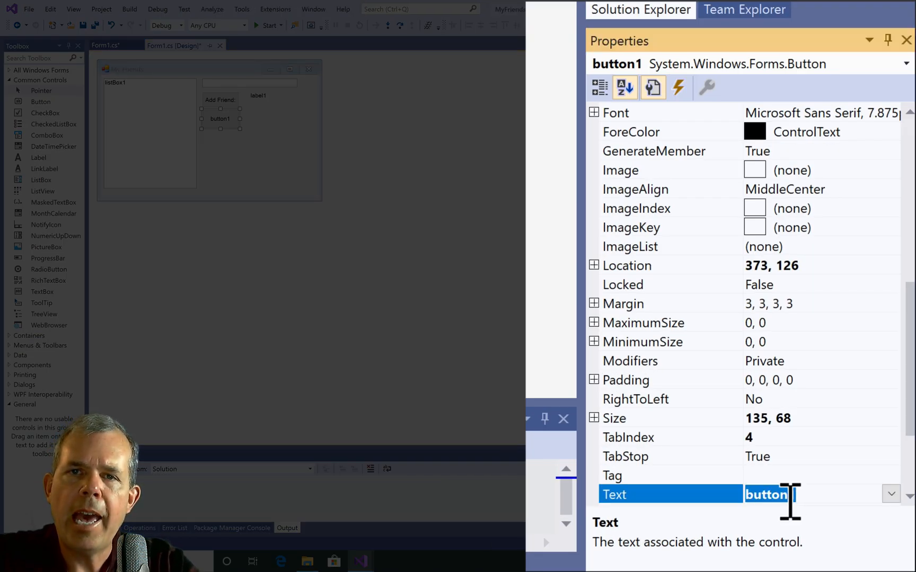
text(Add 5)
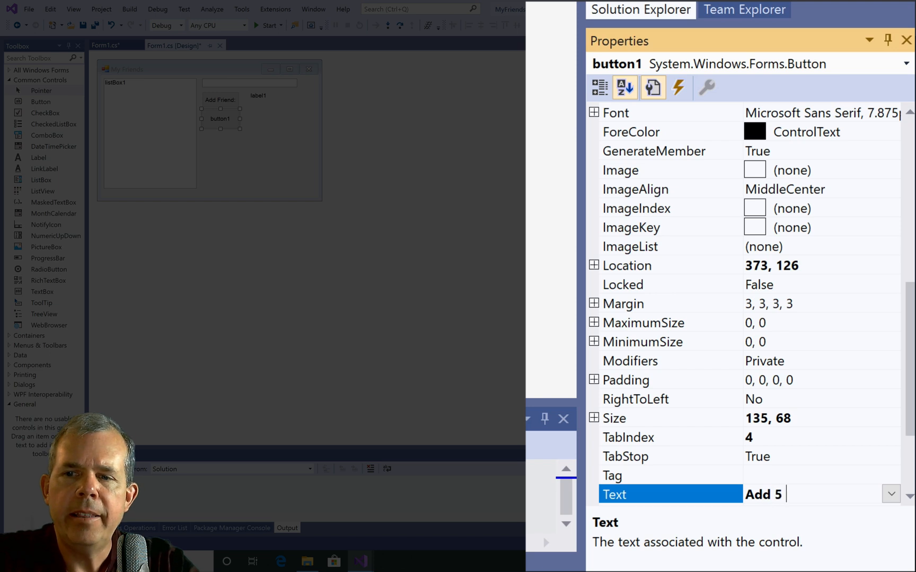
text(Friends)
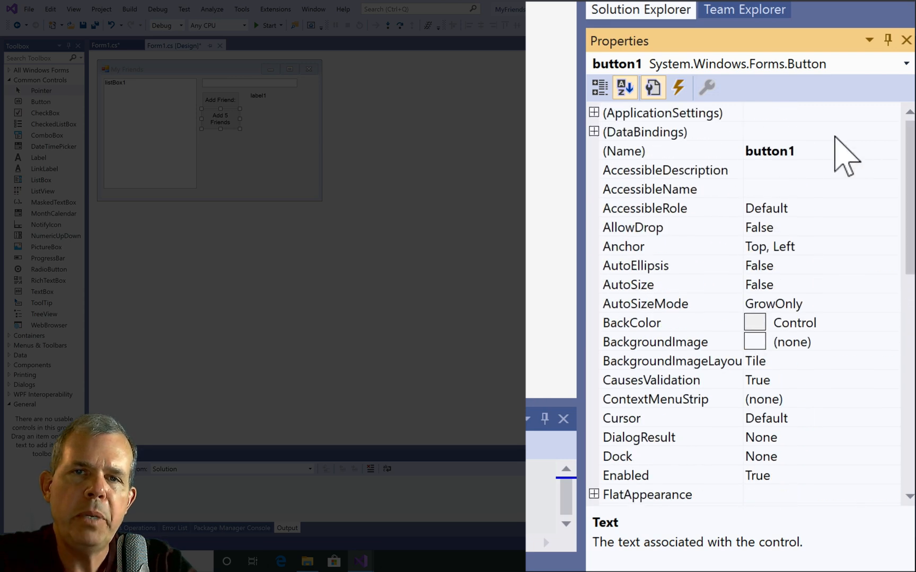
click(770, 151)
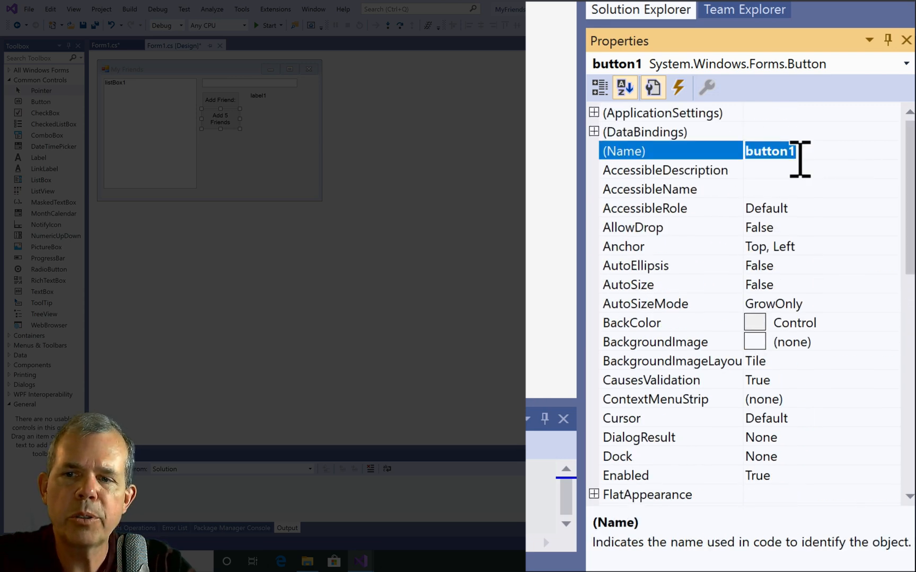
text(btn_add)
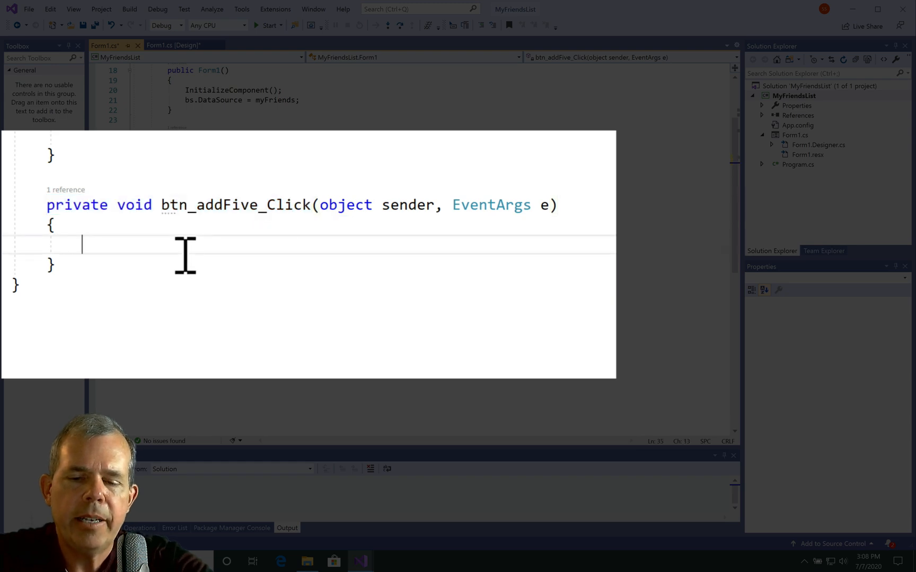
Type myFriends.Add lines for Steven, Vicki, Manuel, Hanna and Lorenzo in btn_addFive_Click
text(myFriends.Add("Steven");)
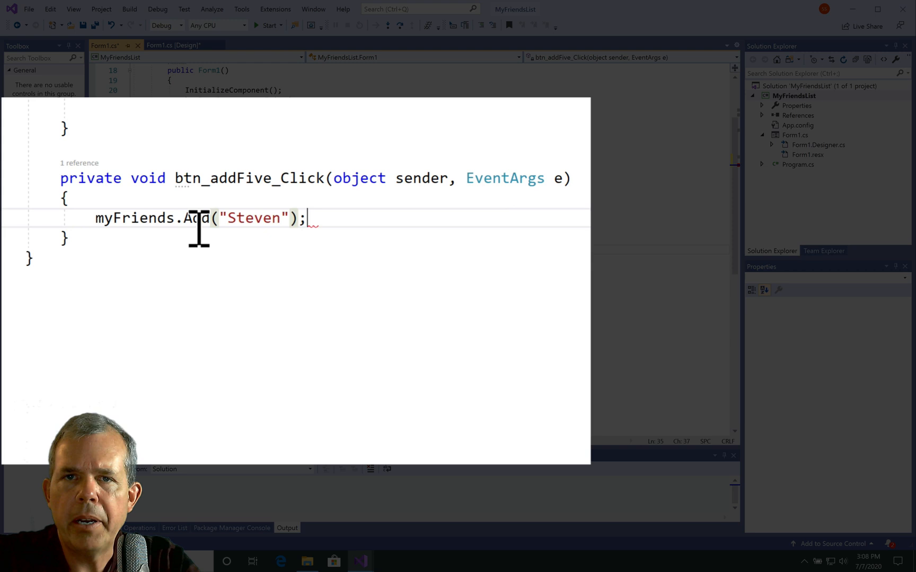
text(myFriends.Add("Vicki");)
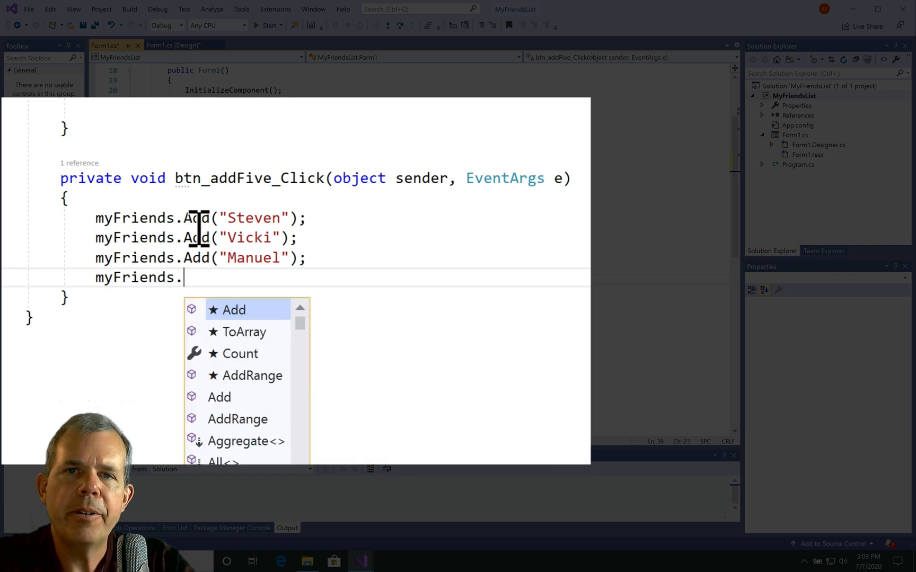
text(Add("Hanna");)
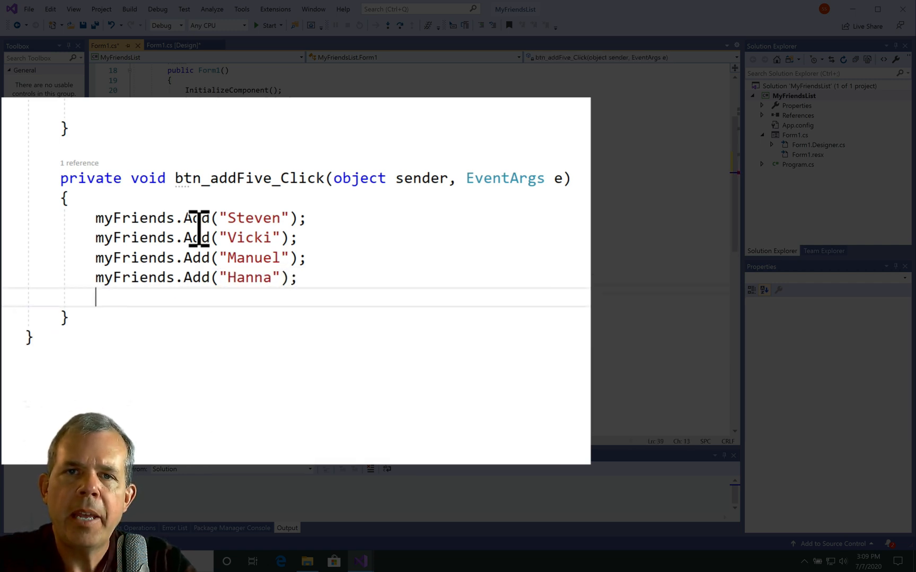
text(myFriends.Add("Lorenz");)
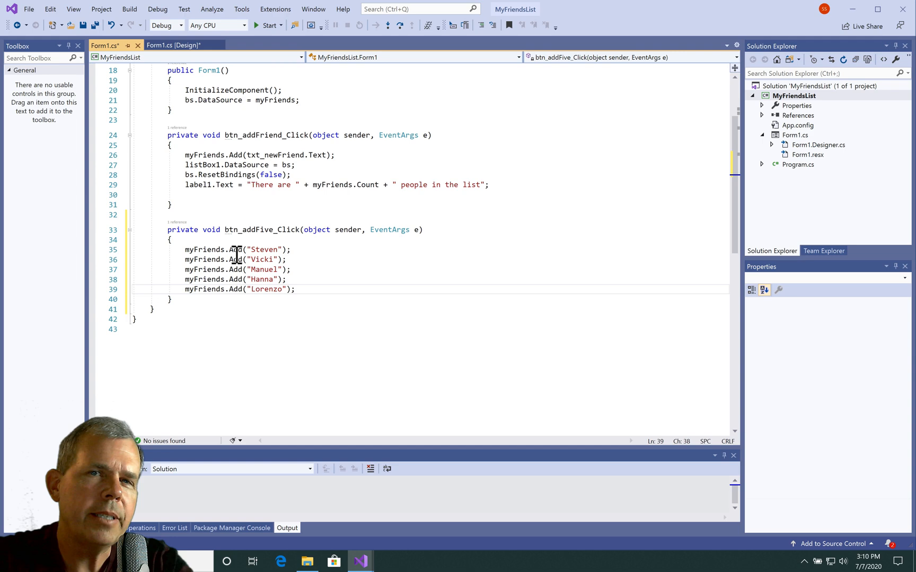
mouse_move(260, 45)
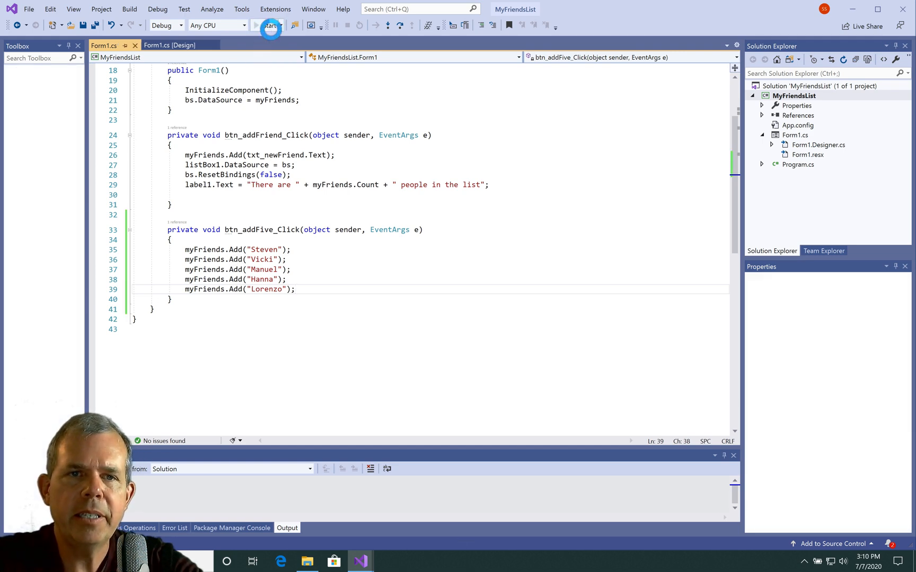
Run the app, move its window off the code, and add Bob to the list
click(268, 25)
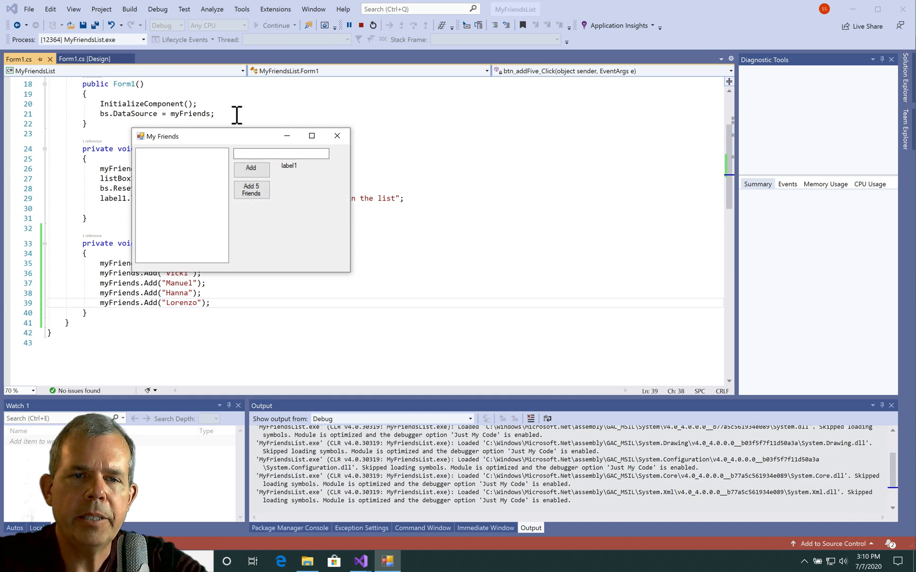
drag(211, 136, 409, 136)
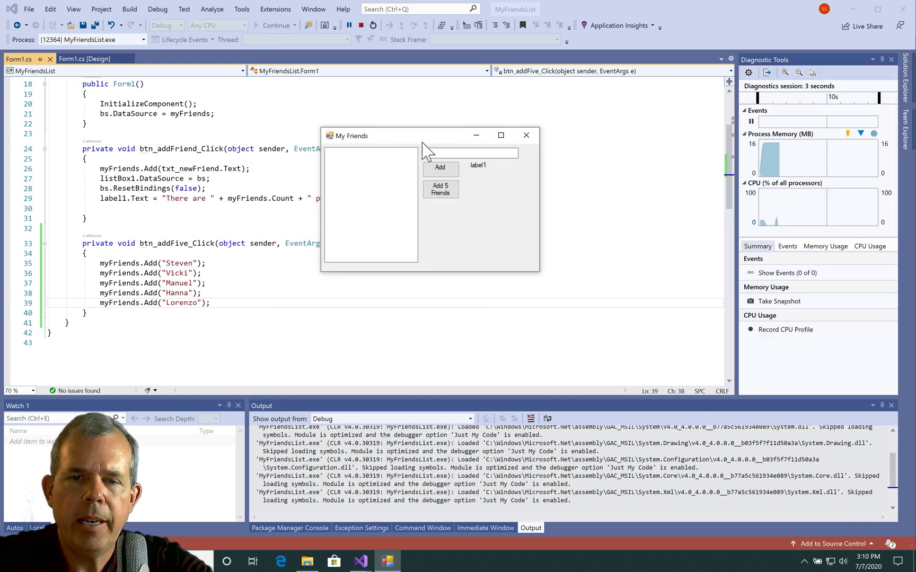
text(ob)
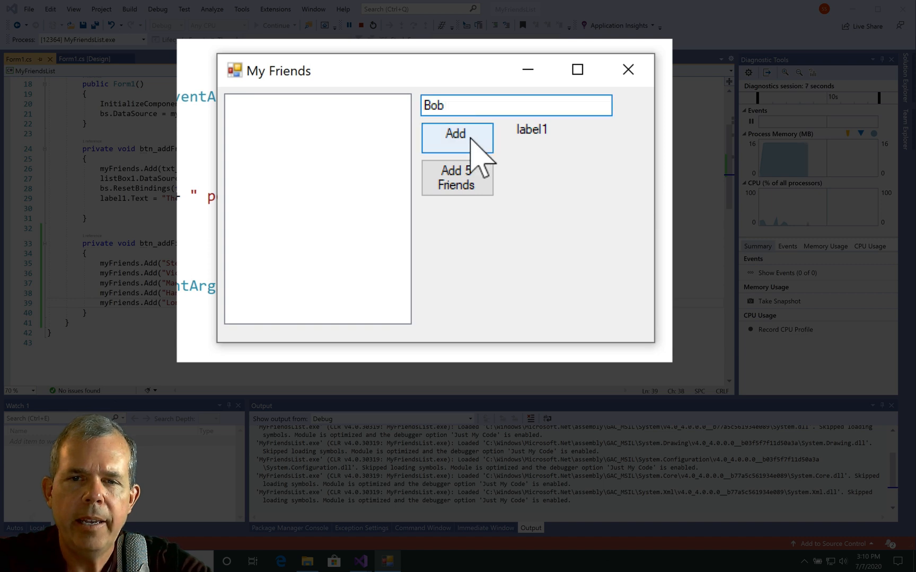
click(457, 137)
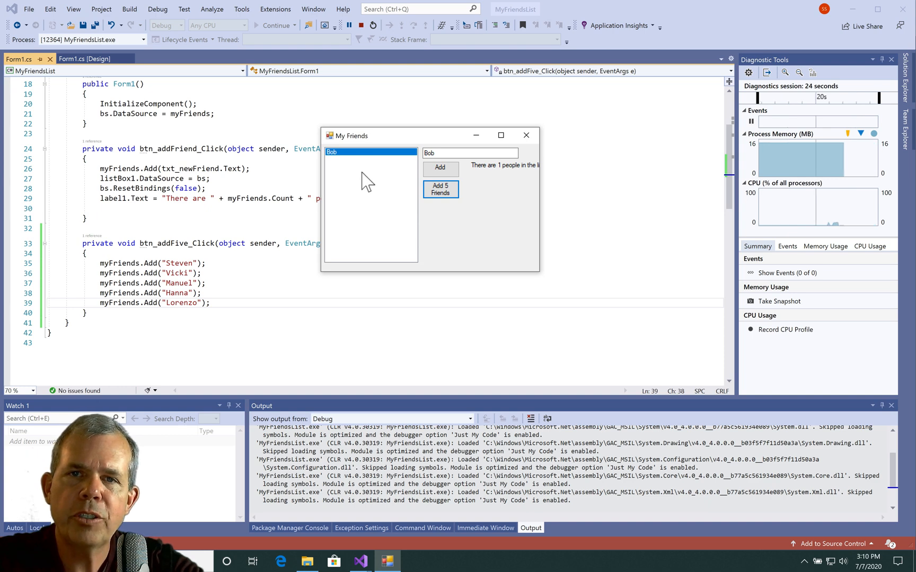
mouse_move(526, 135)
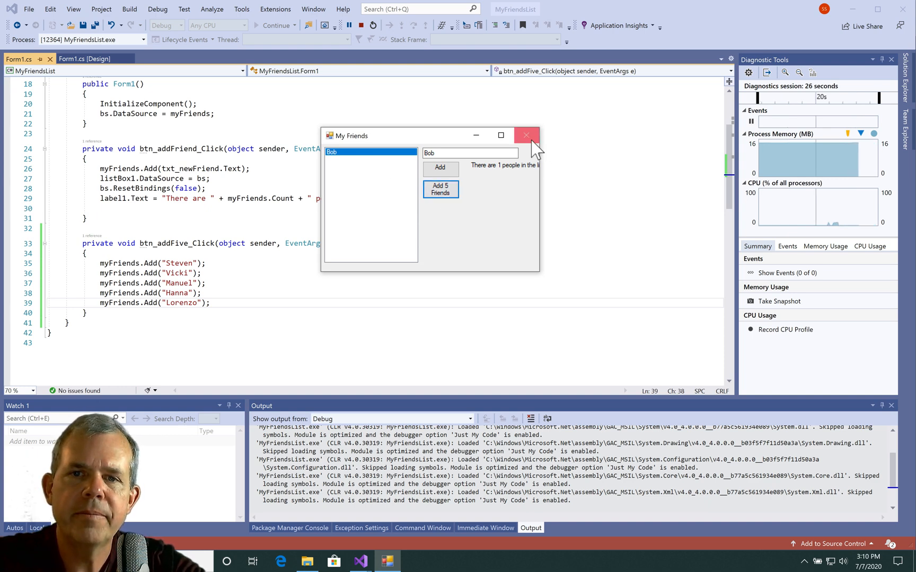
Close the app and add bs.ResetBindings(false); with the count label update to btn_addFive_Click
click(525, 135)
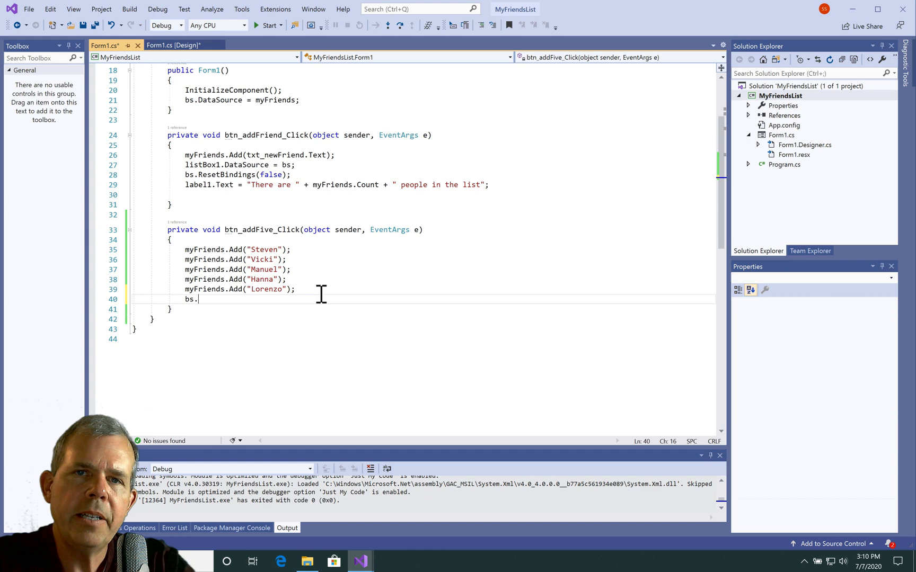
text(ResetBindings)
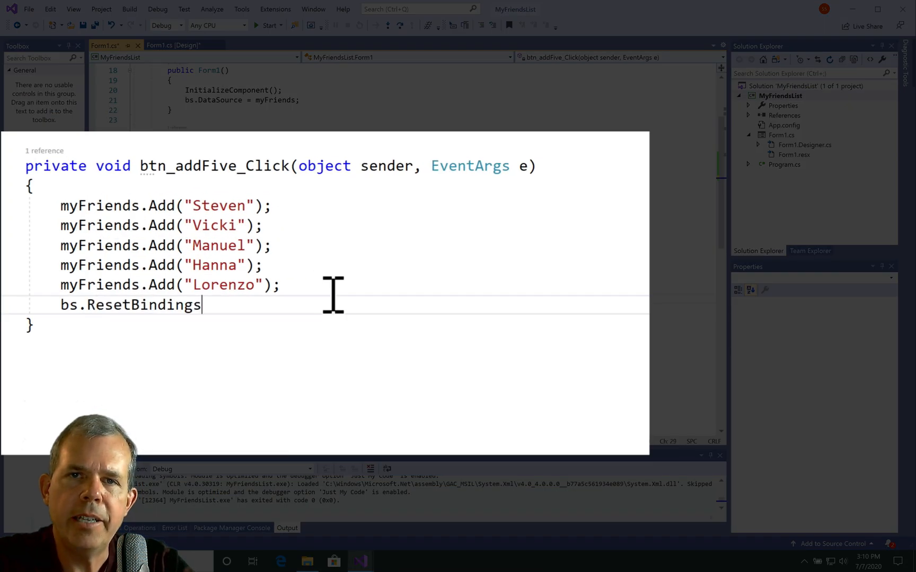
text((false))
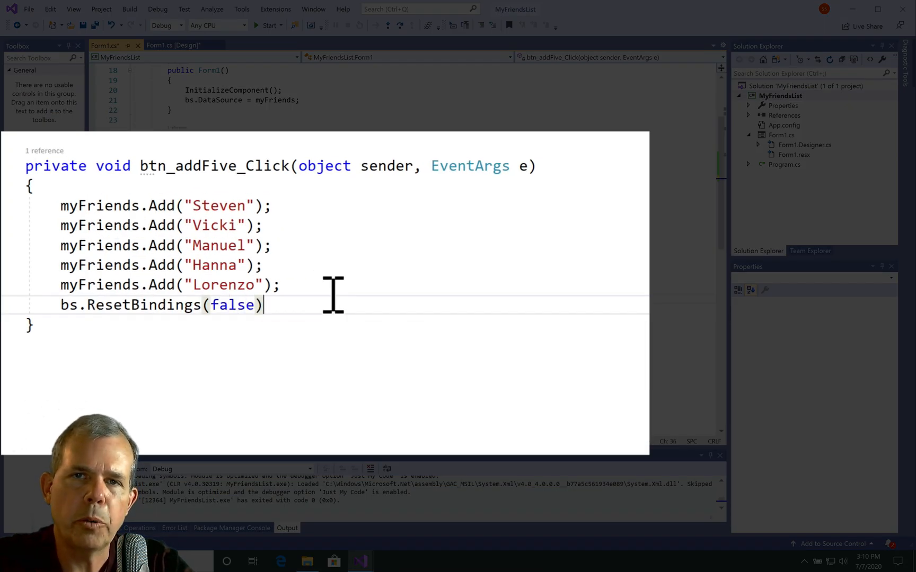
text(;)
text(label1.Text = "There are " + myFriends.Count + " people in the list";)
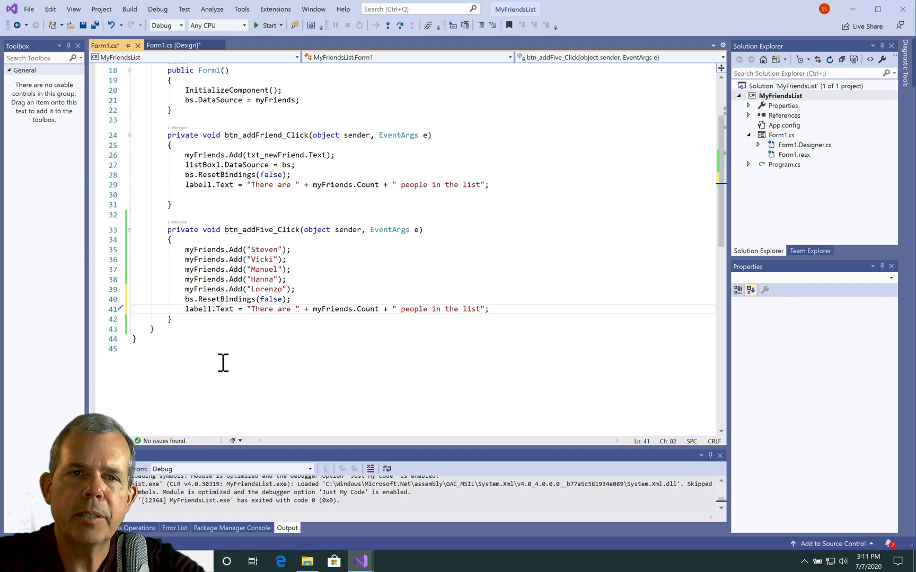
Run the app again and add Chewy to the friends list
click(267, 25)
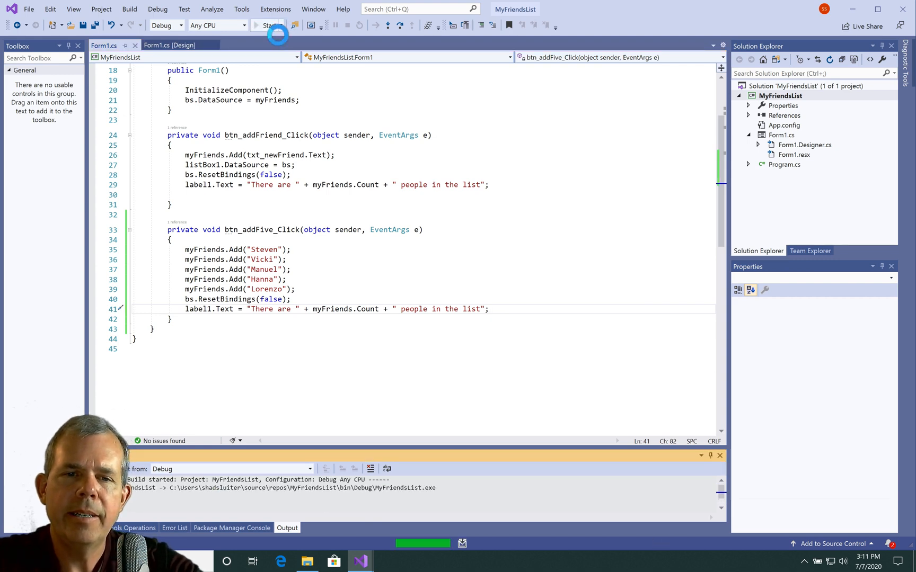
click(268, 24)
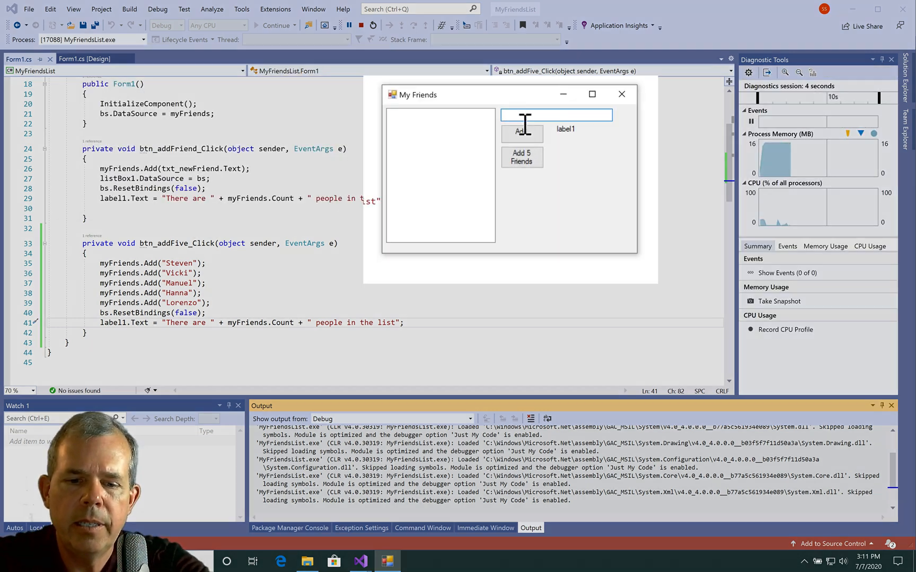
text(Chewy)
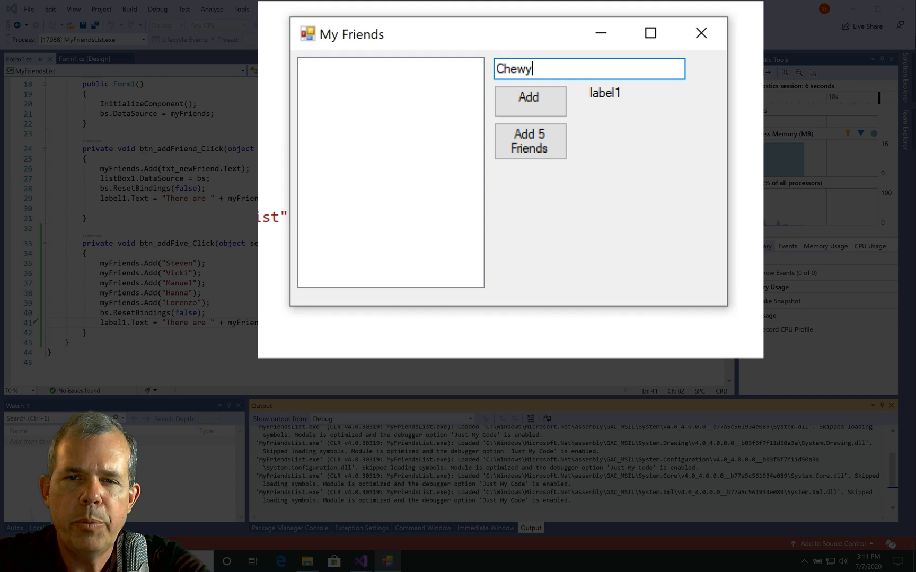
click(528, 101)
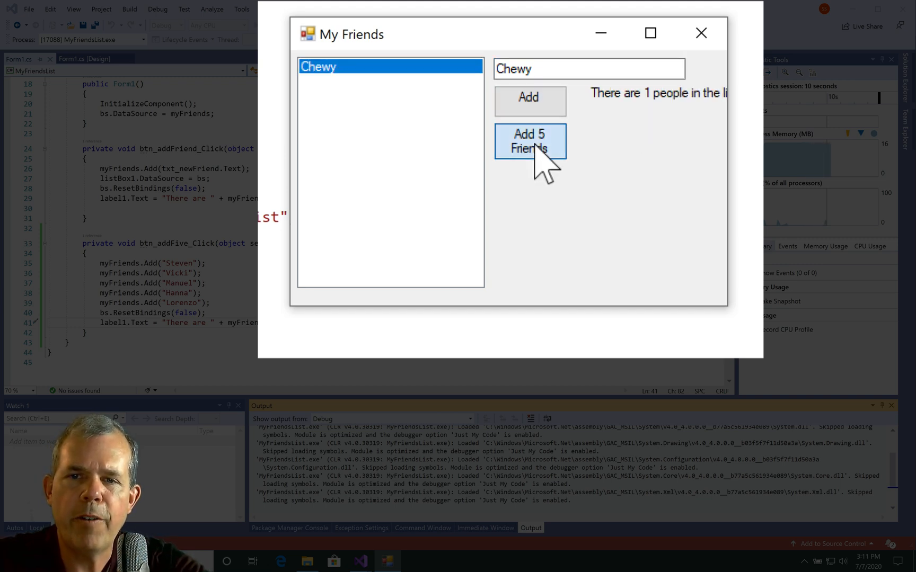
Add batches of five friends repeatedly until the list shows 21 people
click(527, 141)
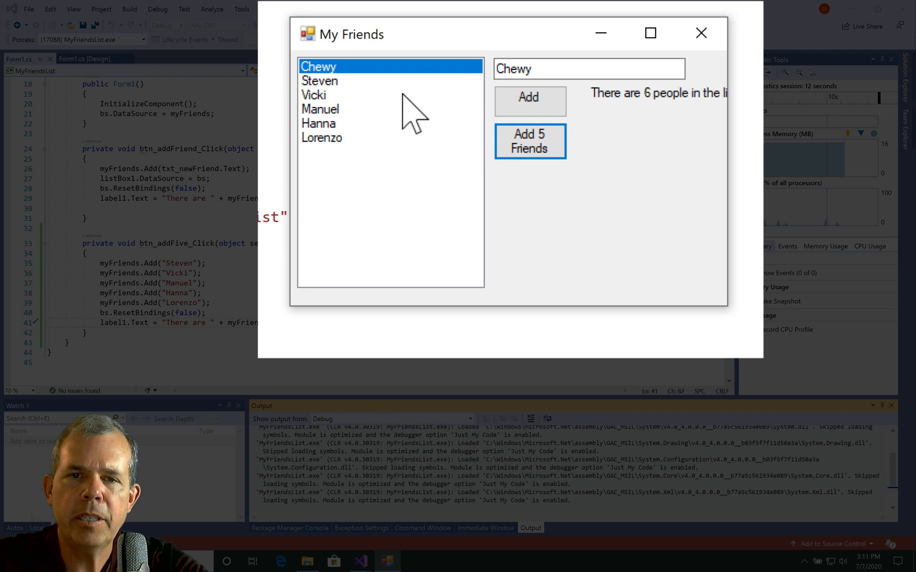
mouse_move(505, 161)
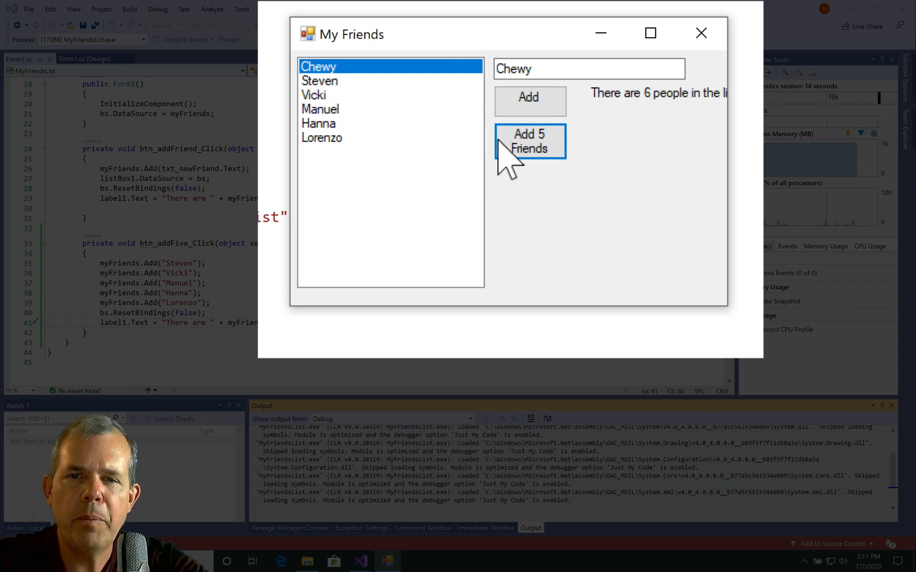
click(528, 141)
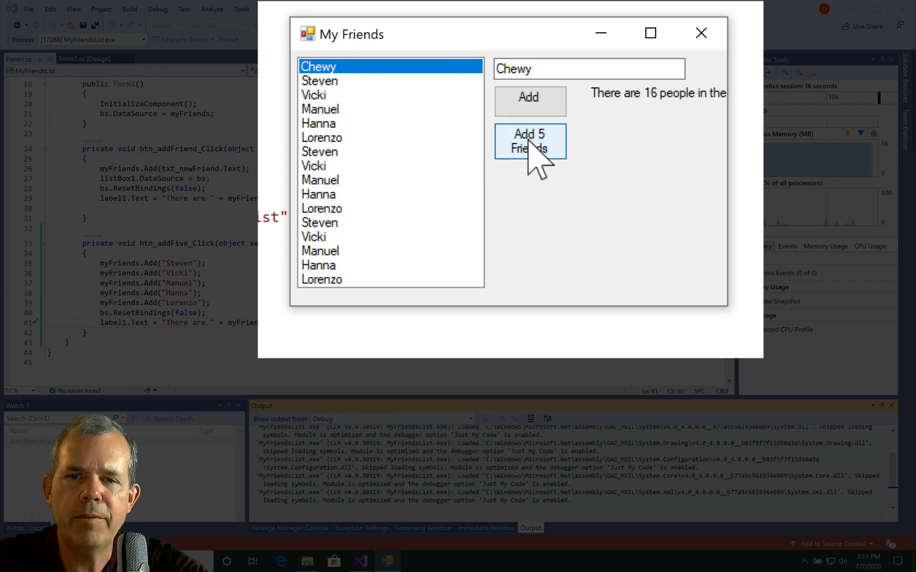
click(529, 141)
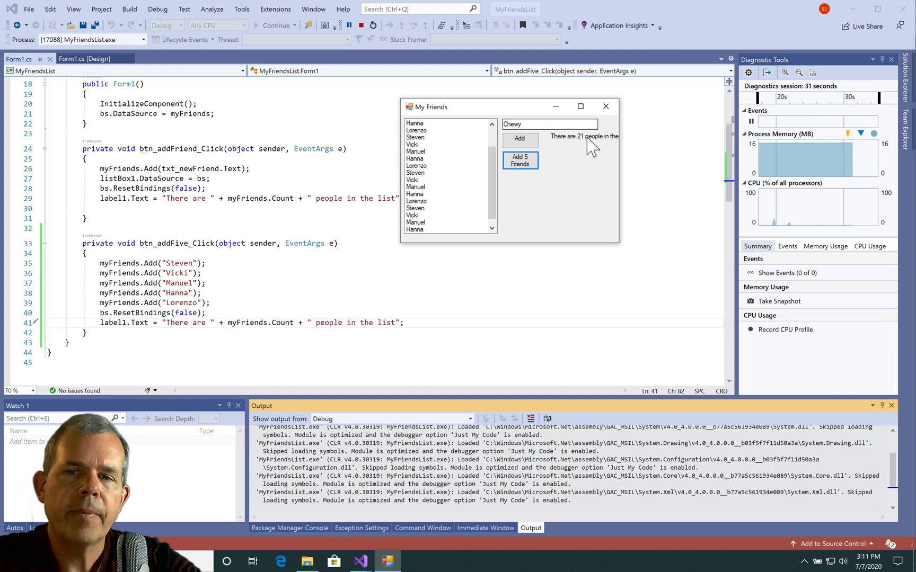
mouse_move(607, 158)
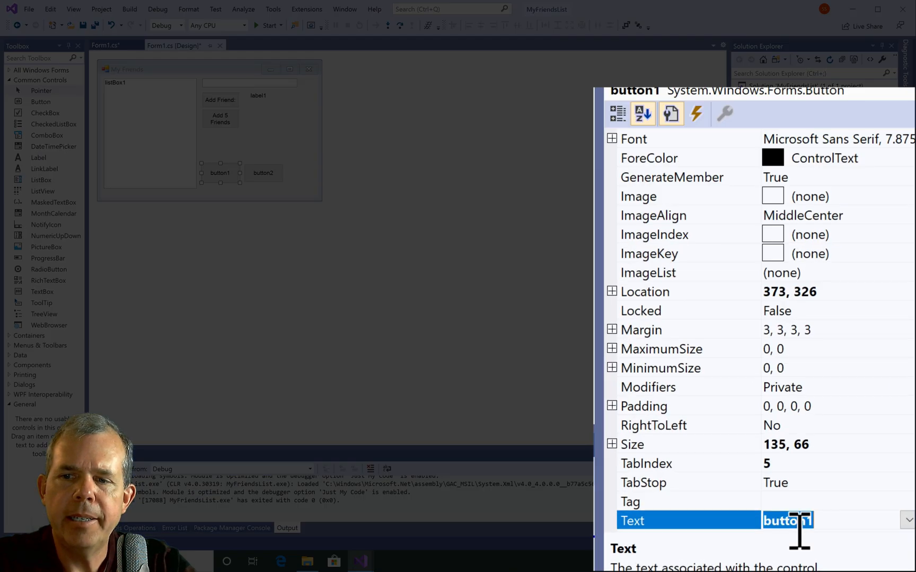
Label button1 'A -> Z' named btn_sortAscending, and rename button2 to btn_sortDescending
text(A -> Z)
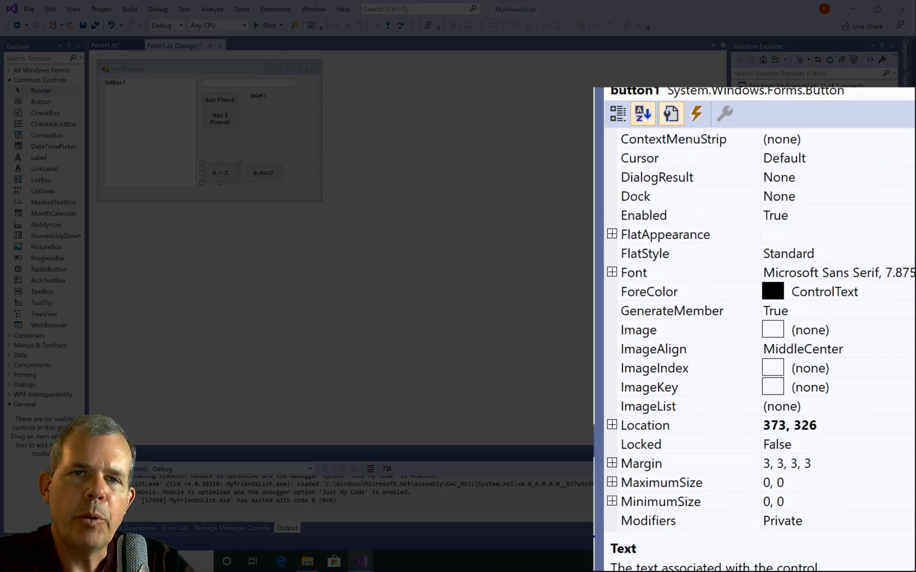
text(btn_sortAscending)
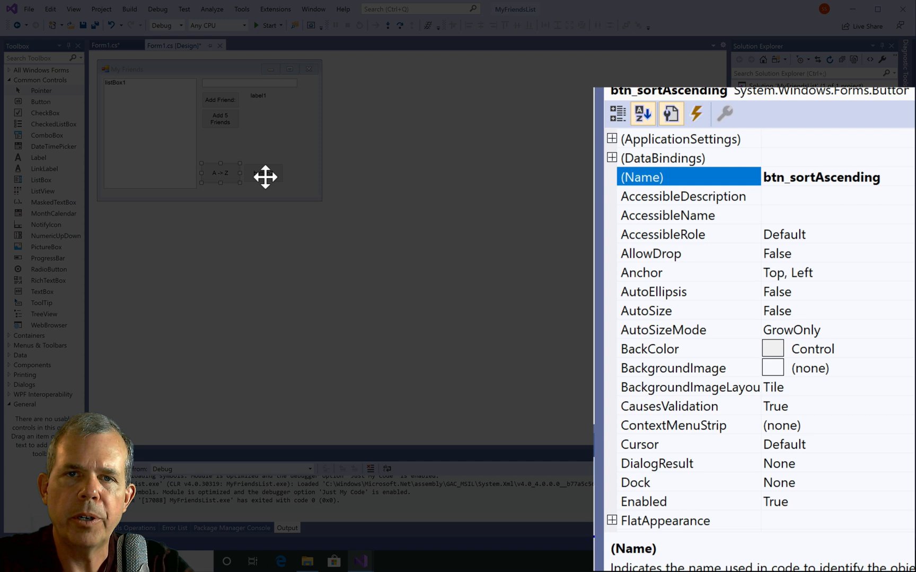
text(button2)
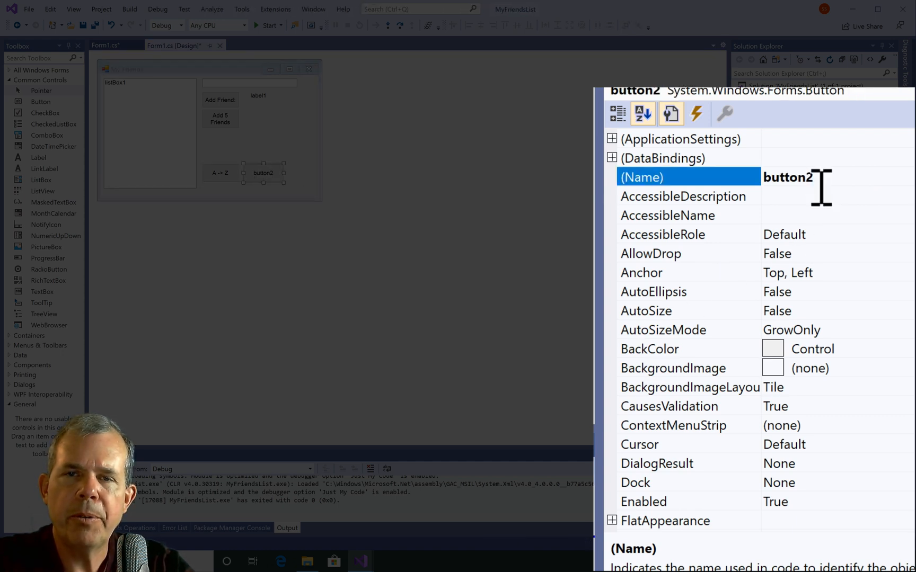
text(btn_sor)
text(Z -> A)
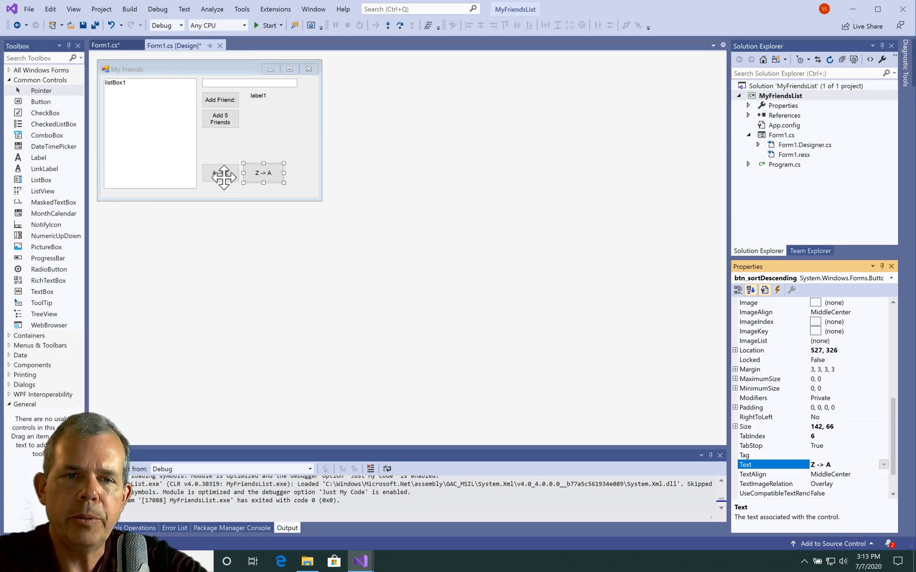
Create btn_sortAscending_Click calling myFriends.Sort(); then bs.ResetBindings(false);
click(221, 173)
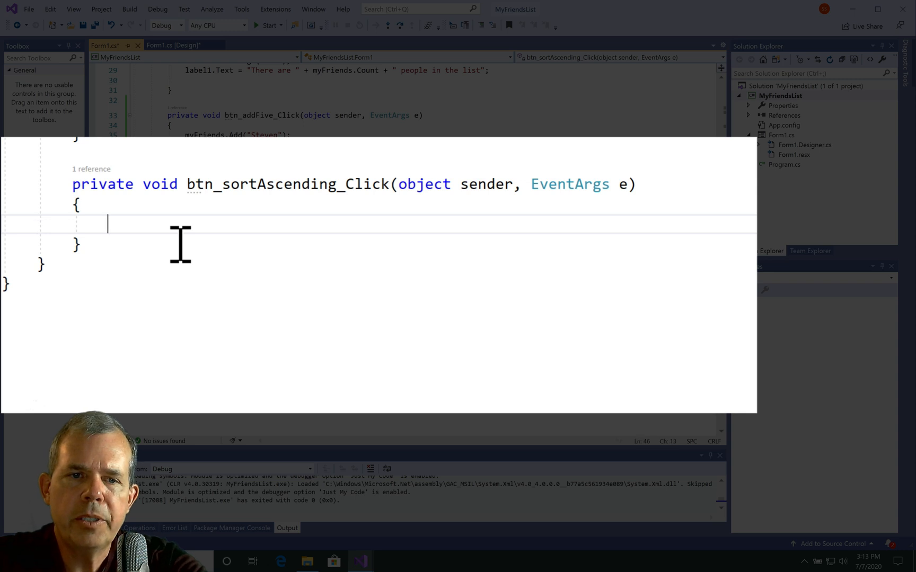
text(myFriends.)
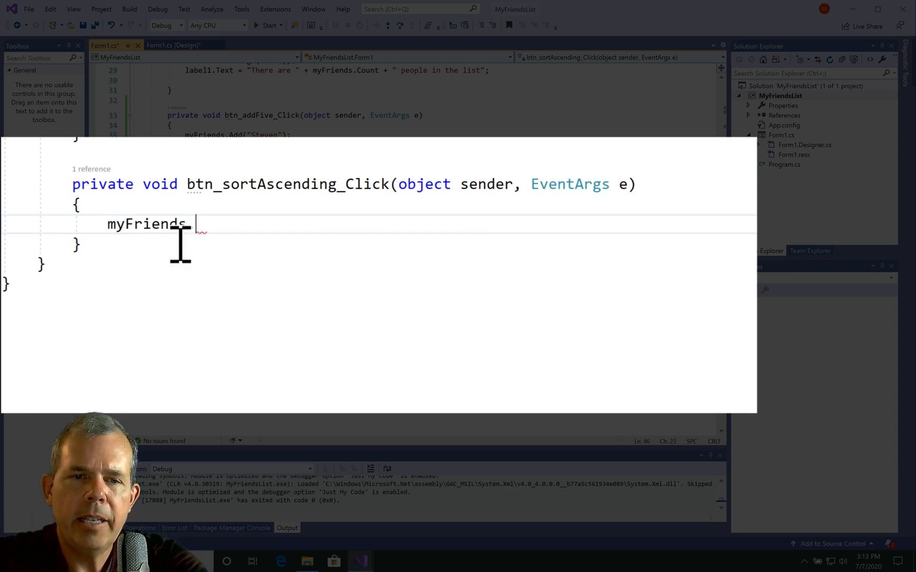
text(s)
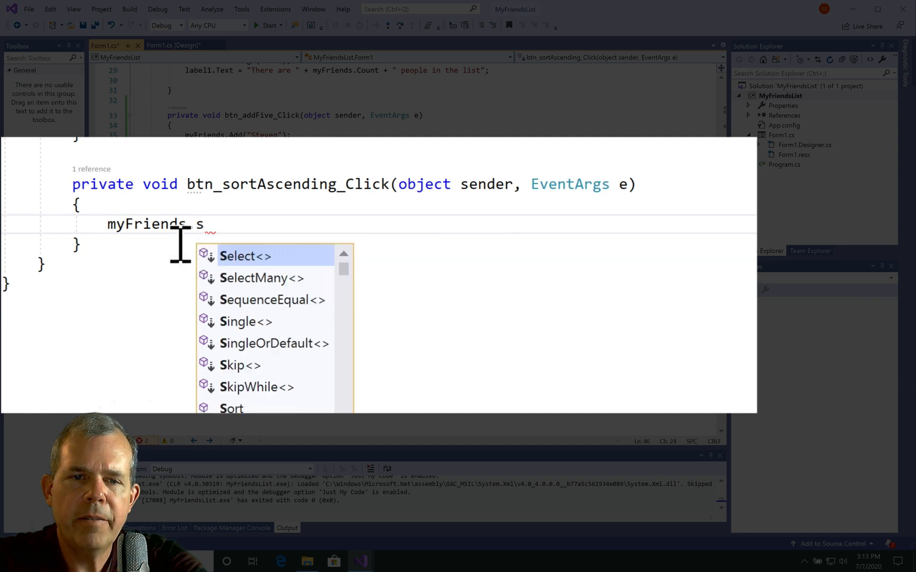
text(or)
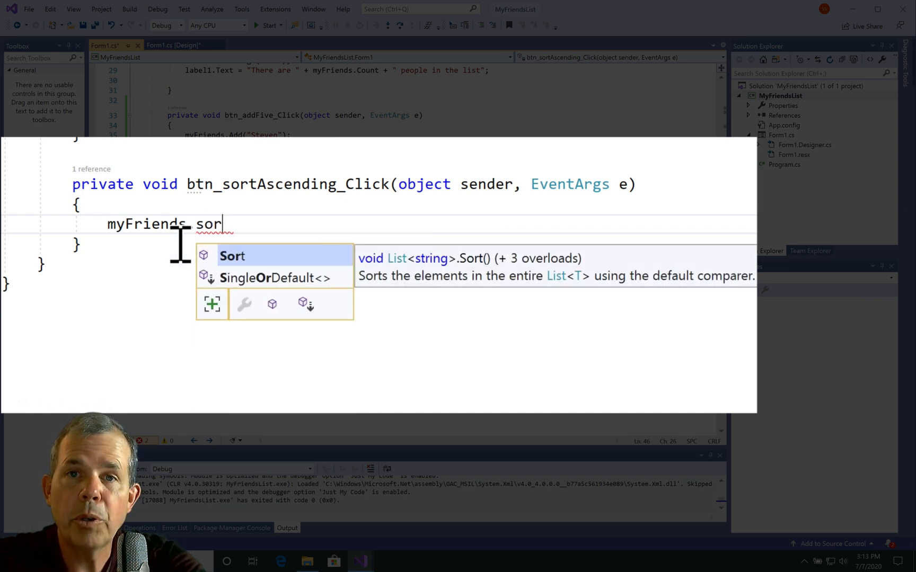
text(Sort();)
text(bs)
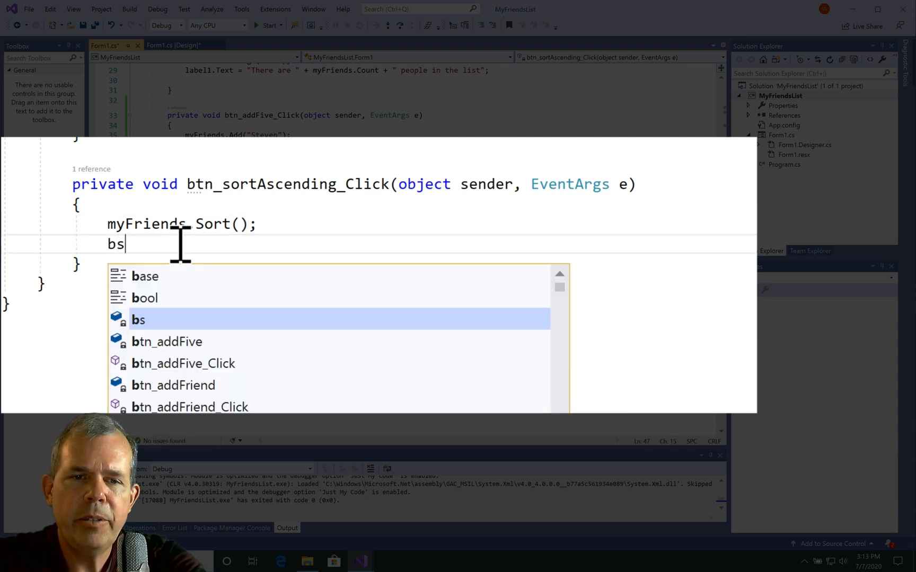
text(.)
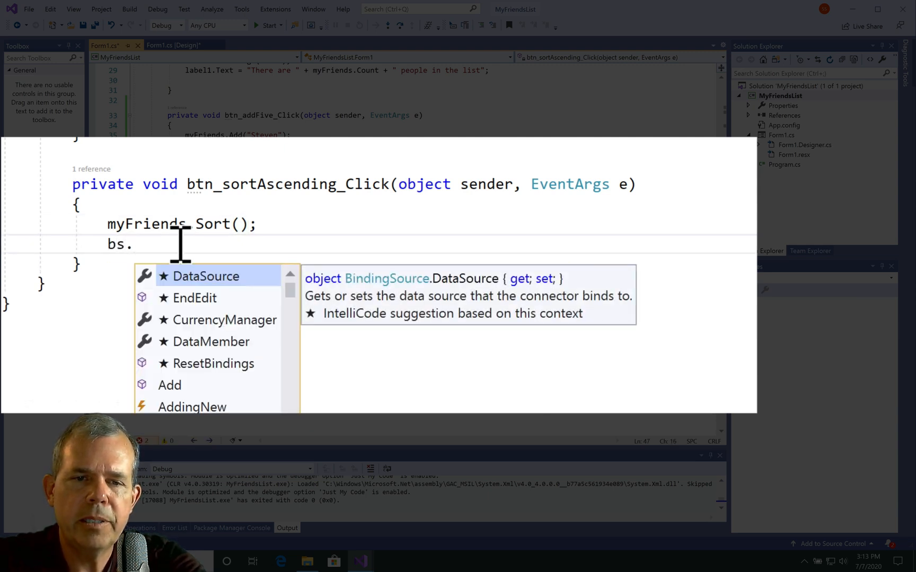
text(ResetBindings)
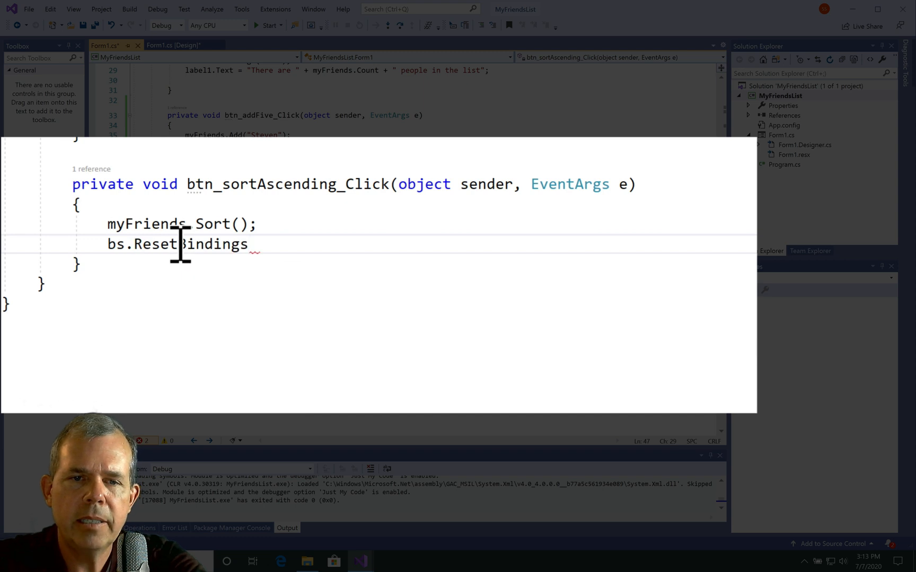
text((false);)
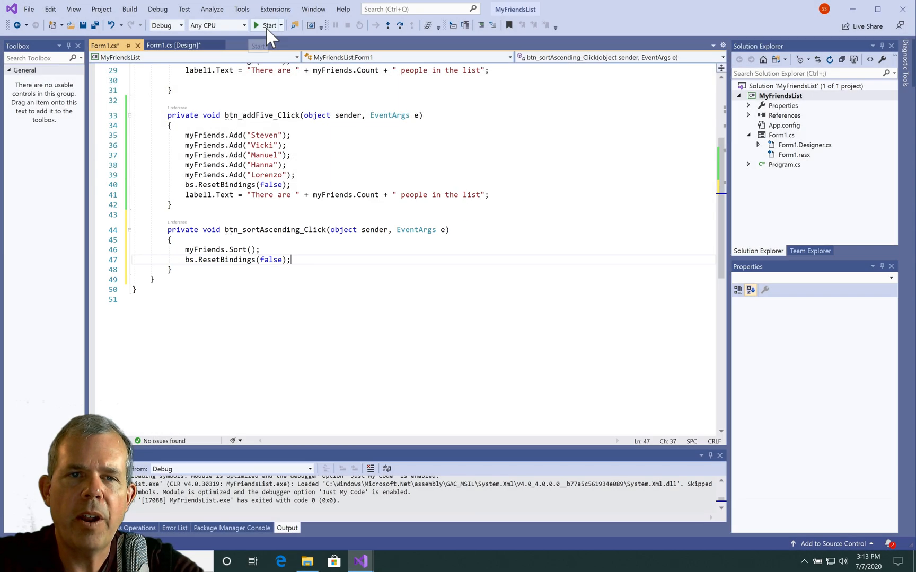
Run the app, add Monty and the five preset friends, sort A to Z, then close it
click(265, 25)
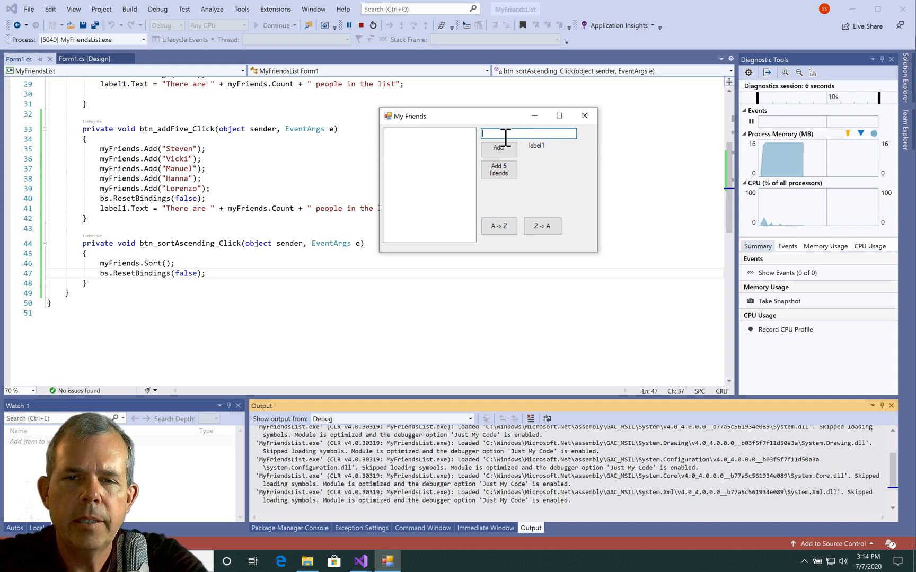
text(Monty)
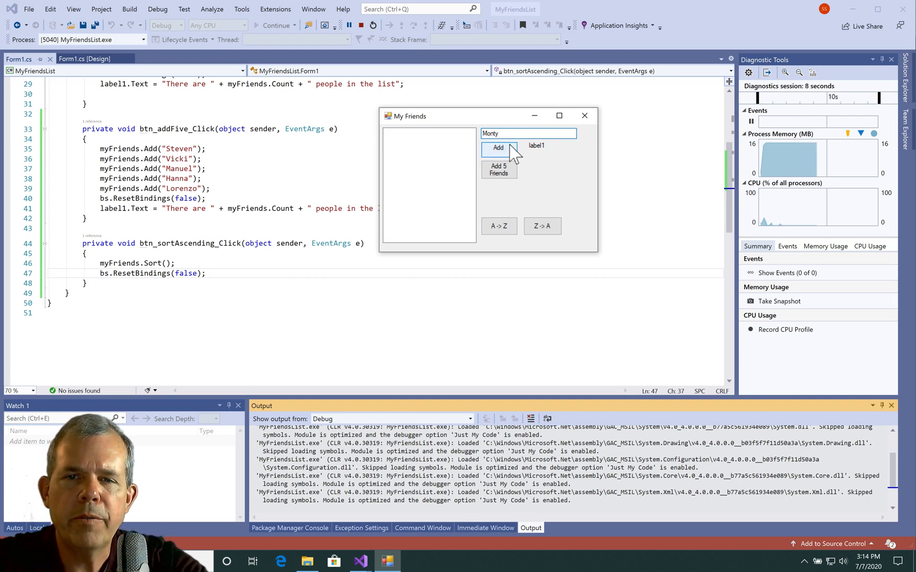
click(498, 148)
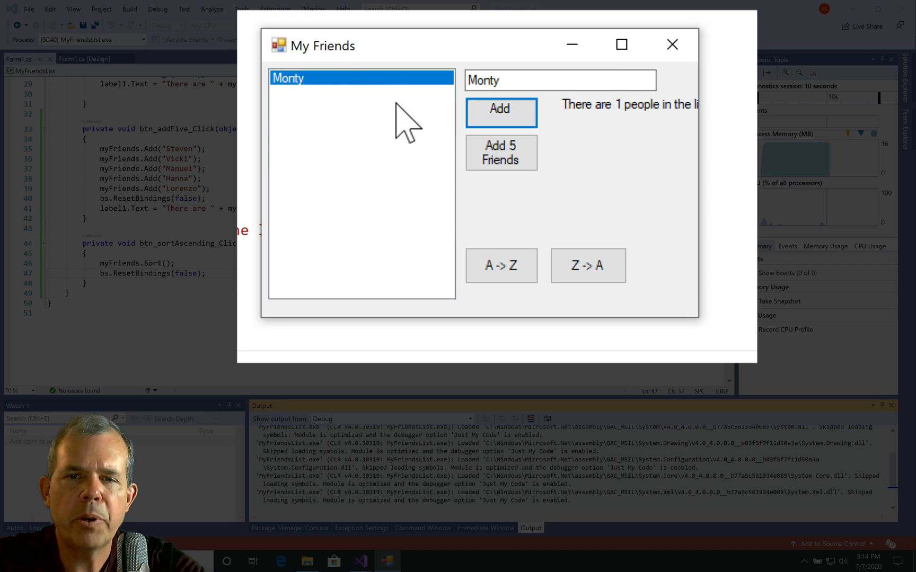
click(501, 153)
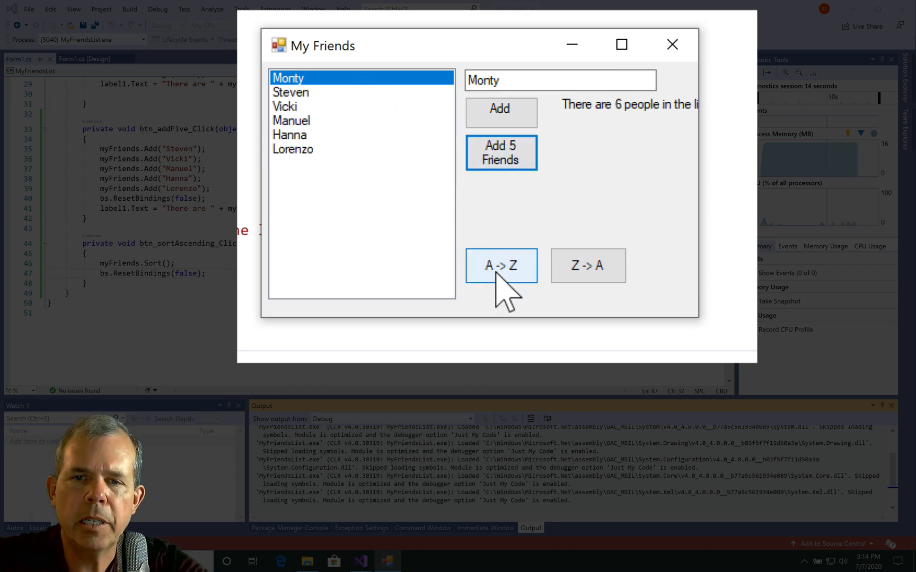
click(500, 265)
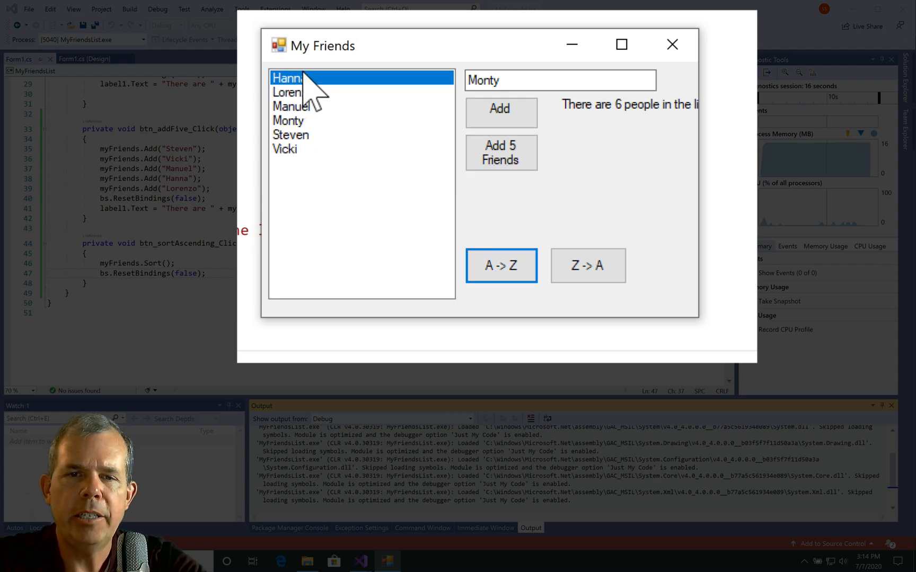
mouse_move(301, 170)
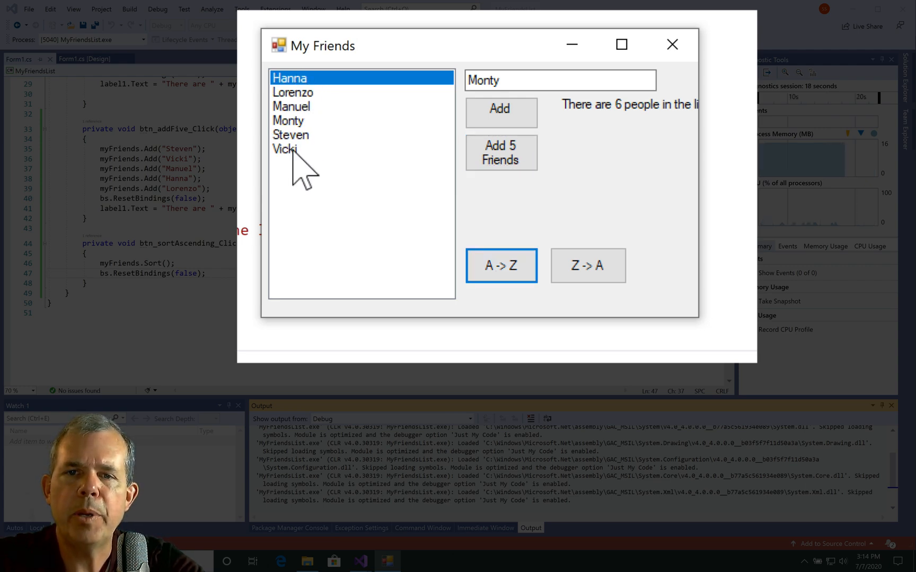
click(671, 44)
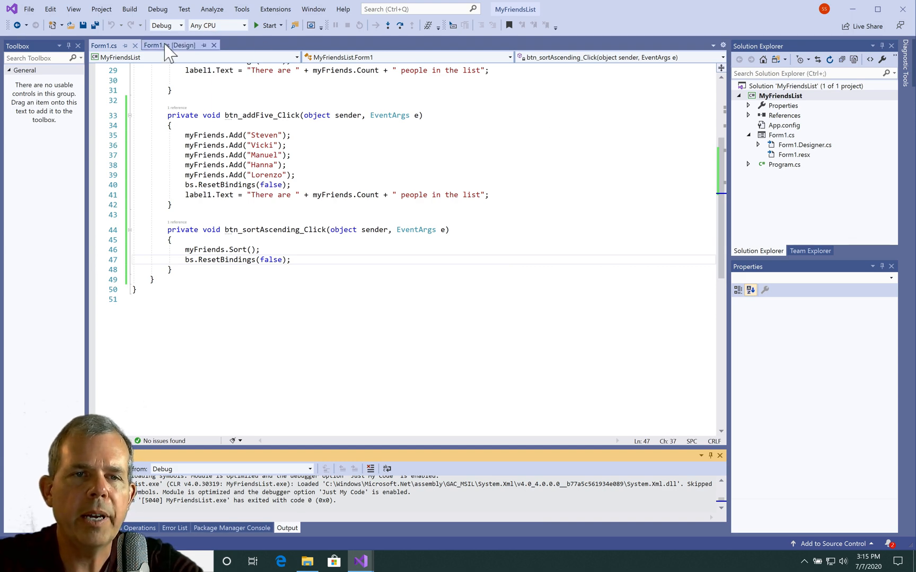
Insert myFriends.Reverse(); on a new line after the Sort call in btn_sortDescending_Click
click(170, 46)
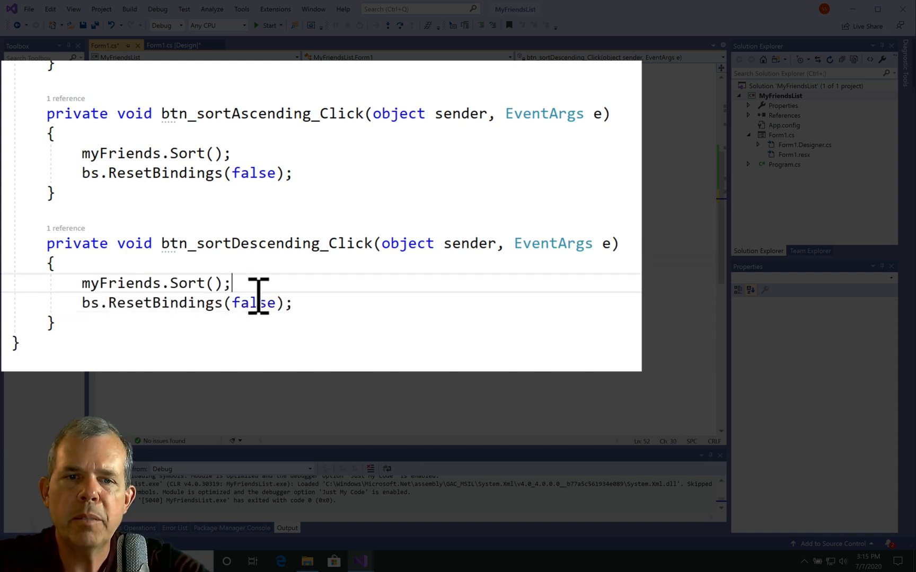
key(enter)
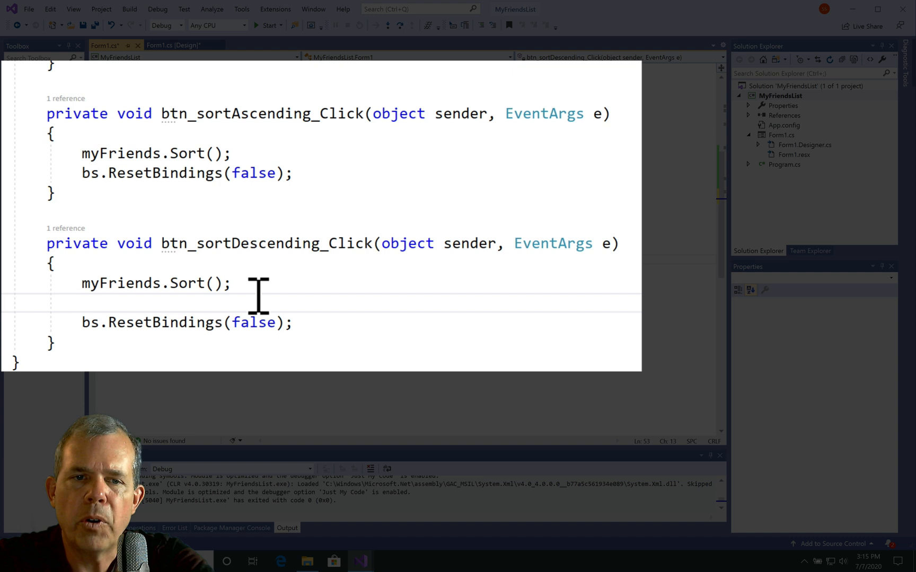
text(myFriends.)
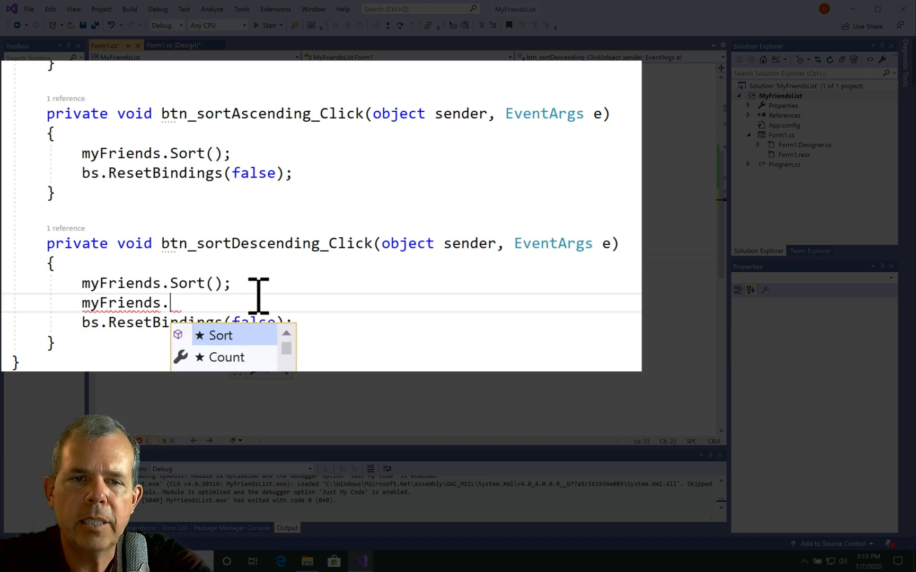
text(Reverse())
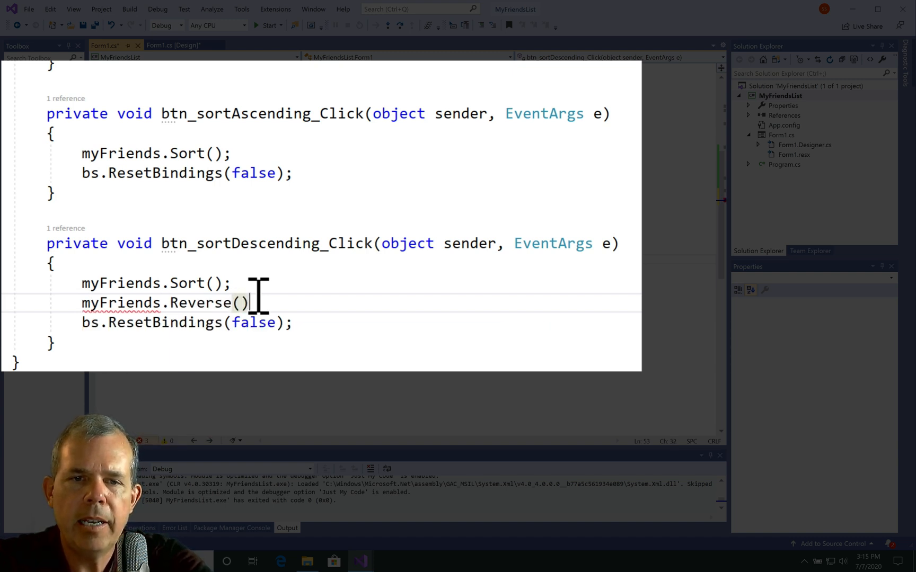
text(;)
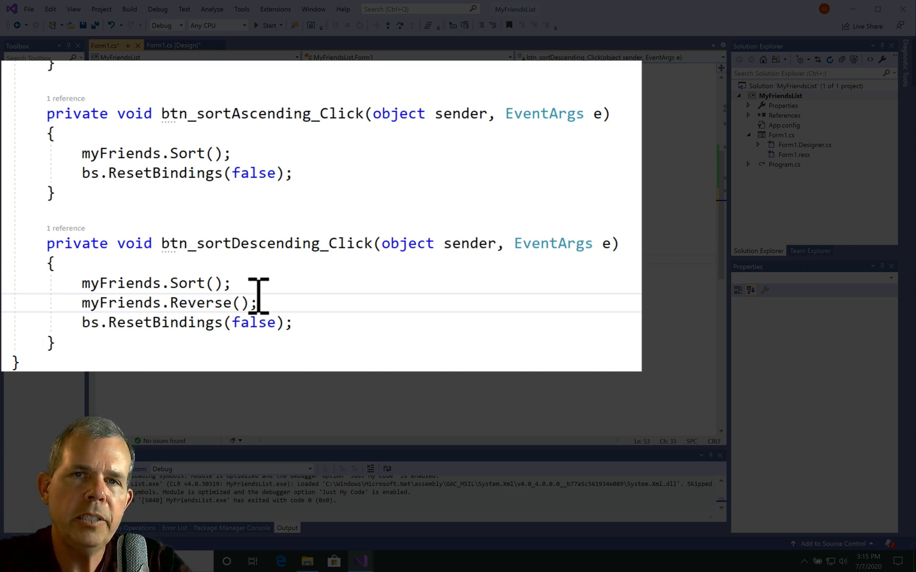
mouse_move(206, 286)
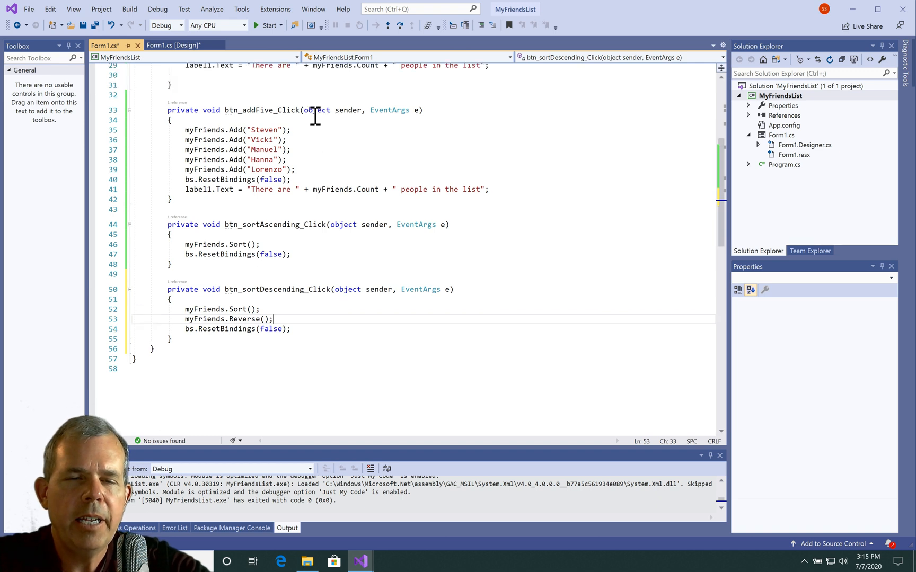
Add listBox1.DataSource = bs; as the first line of btn_addFive_Click and start the app
click(240, 115)
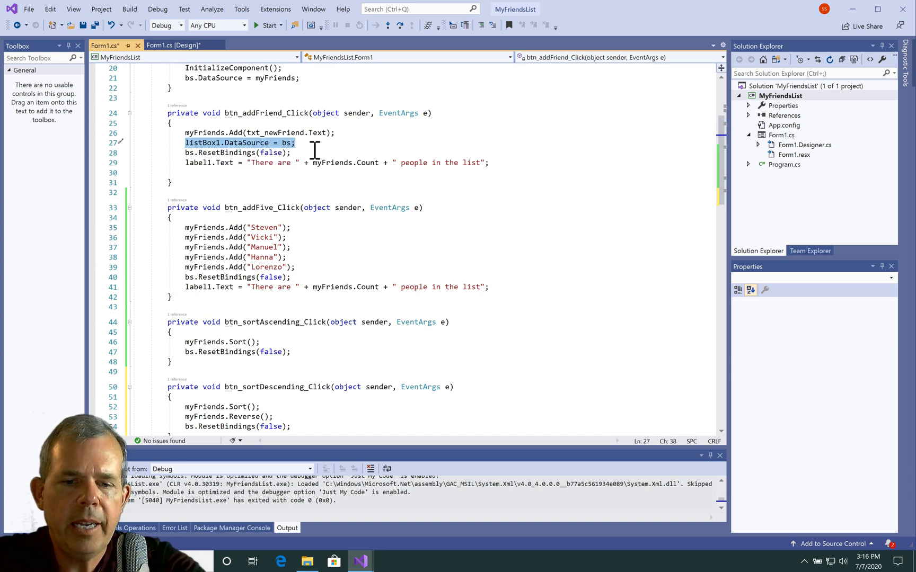
click(225, 223)
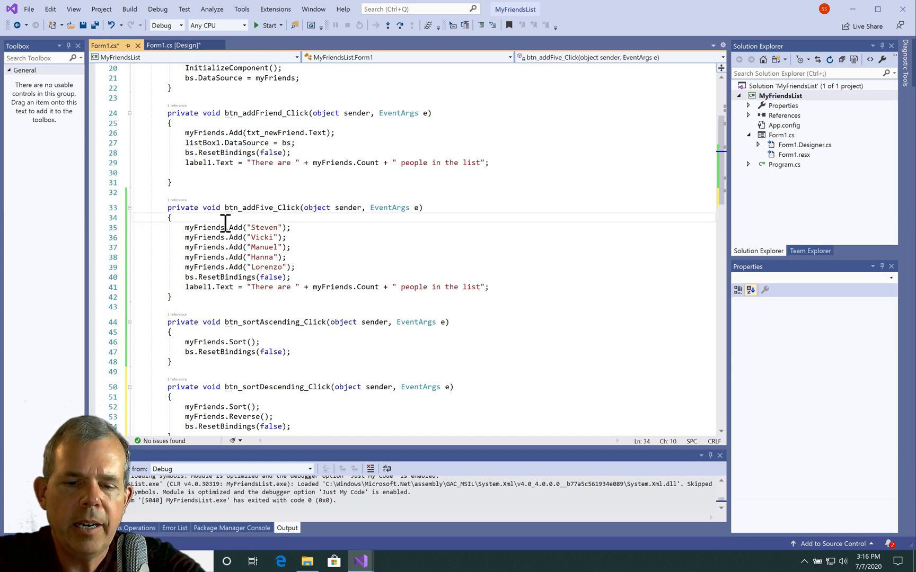
text(listBox1.DataSource = bs;)
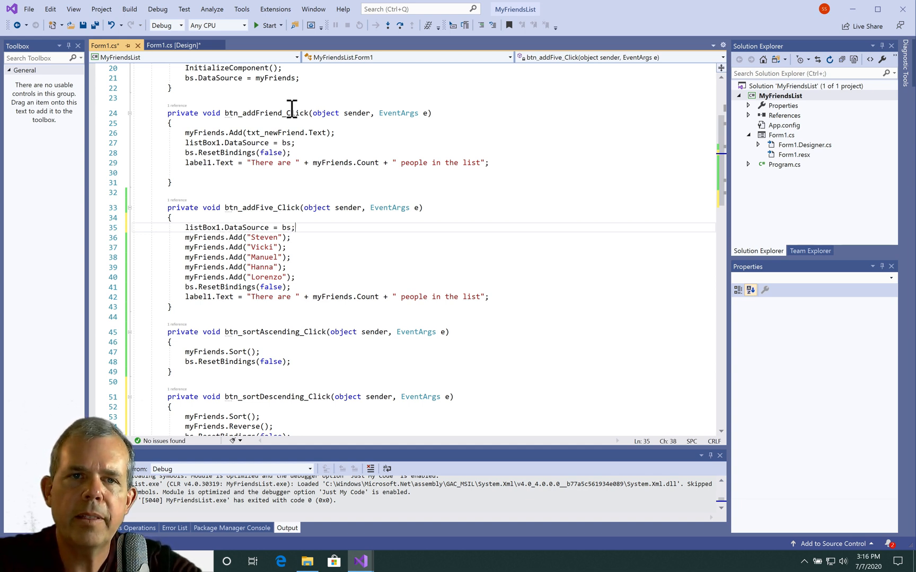
click(268, 25)
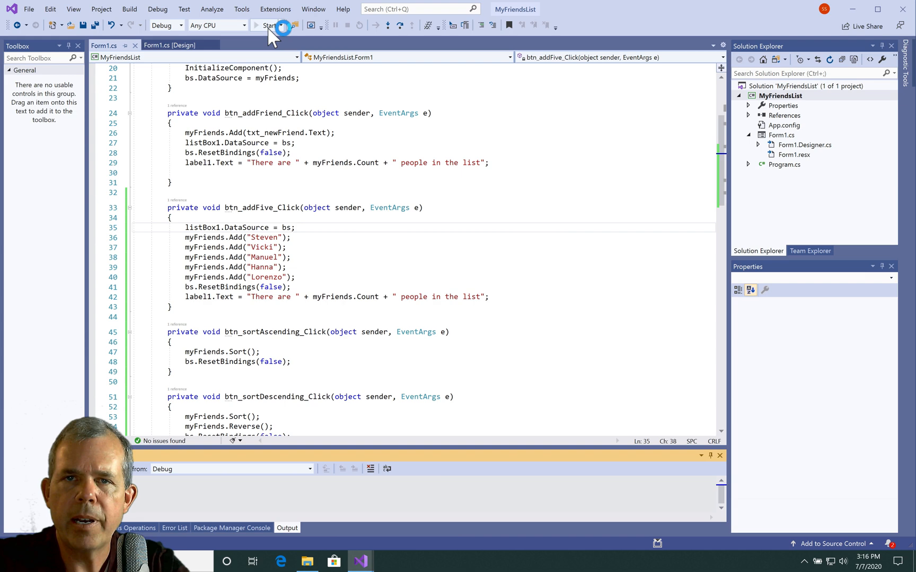
Run the friends app and add the five preset friends
click(267, 25)
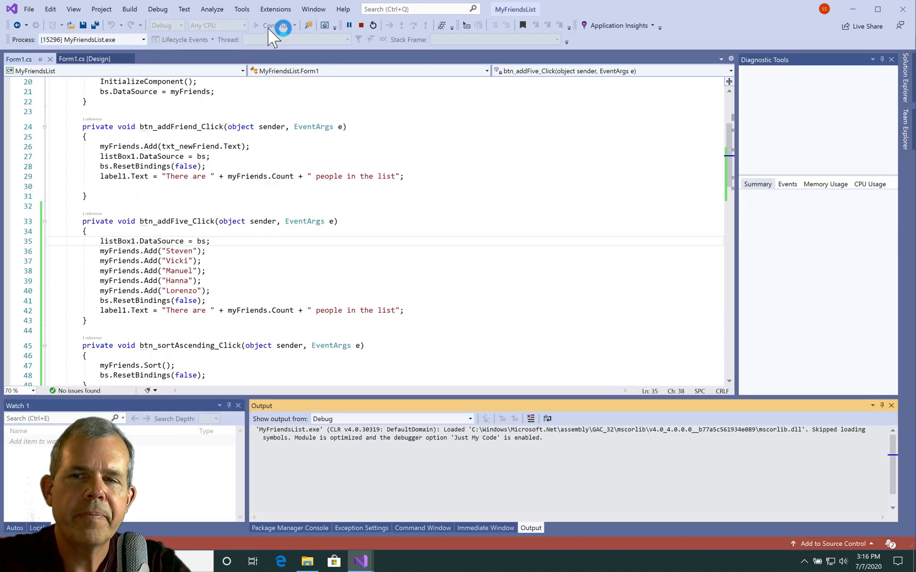
click(282, 25)
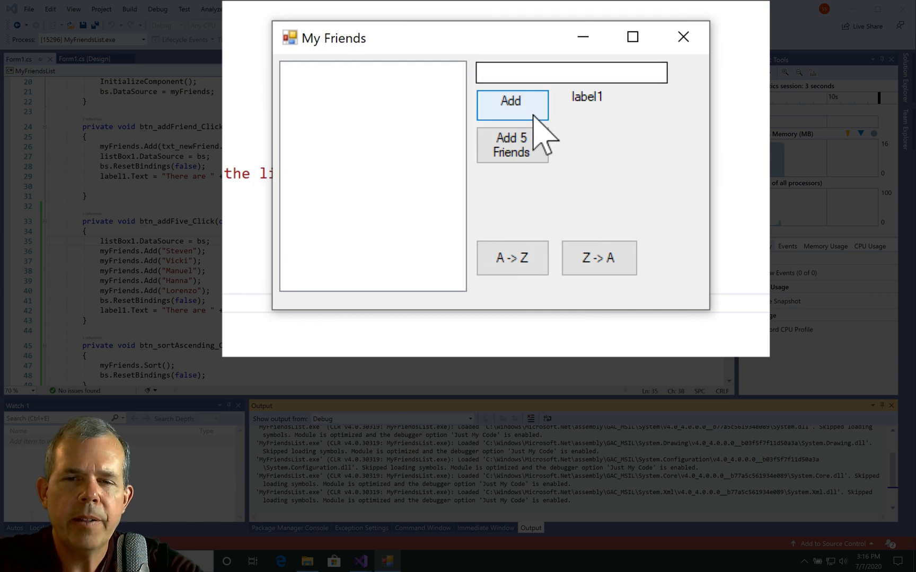
click(511, 145)
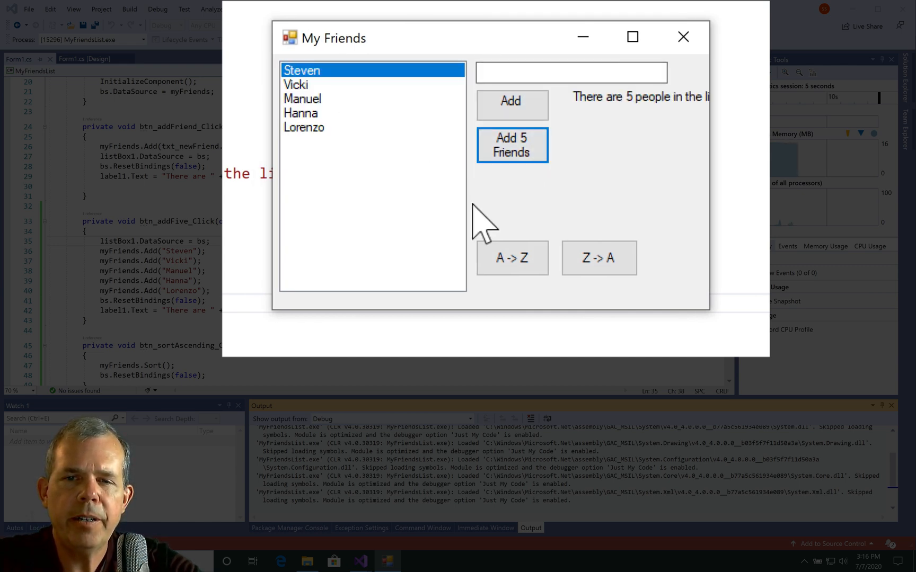
Sort the friends A to Z and Z to A, twice each
click(511, 257)
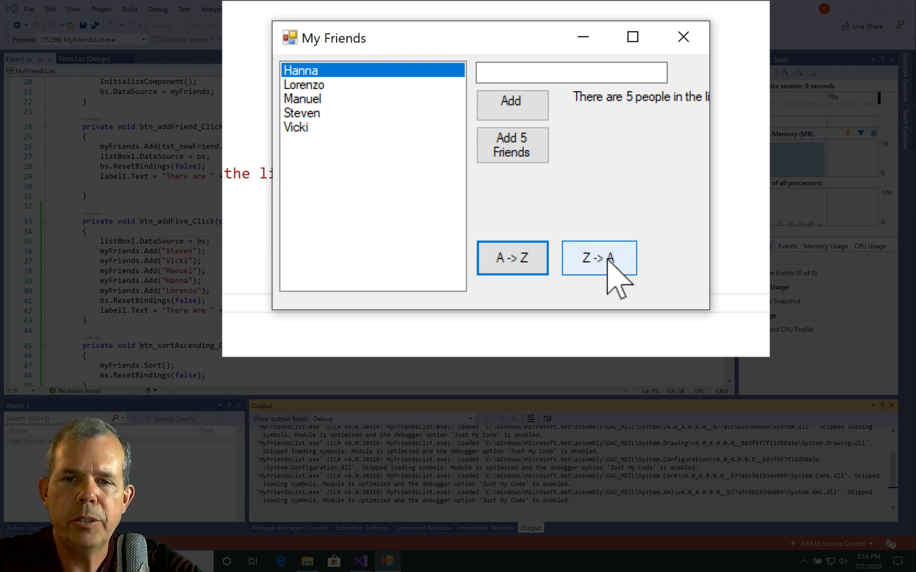
click(599, 258)
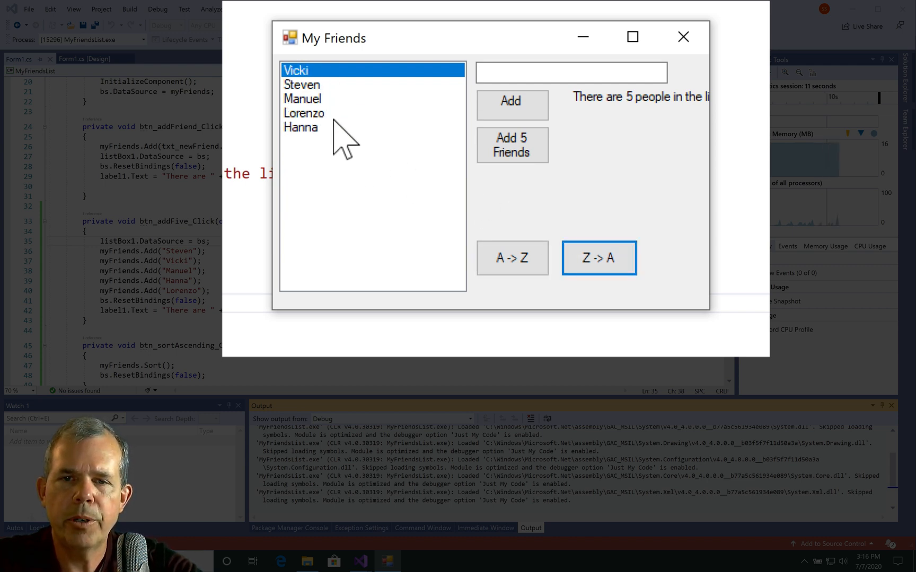
click(599, 258)
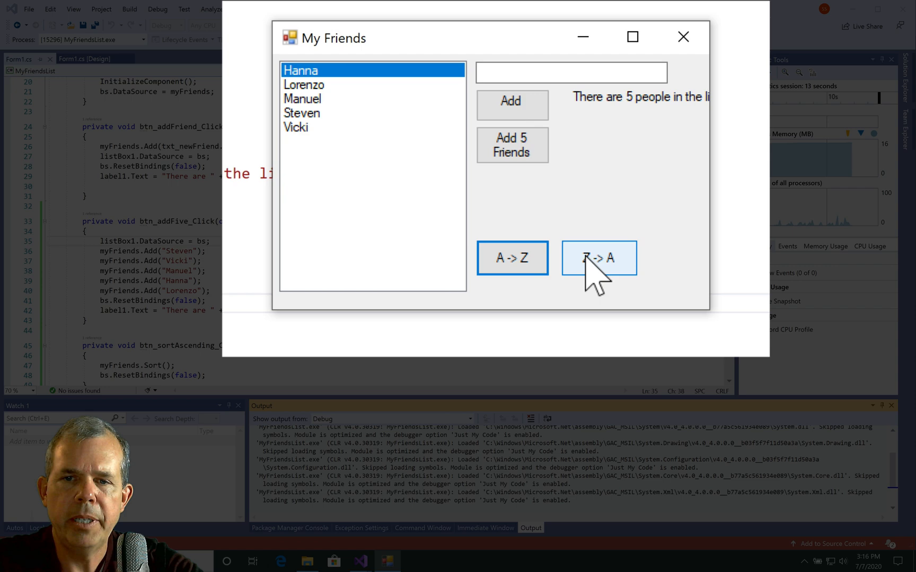
click(598, 258)
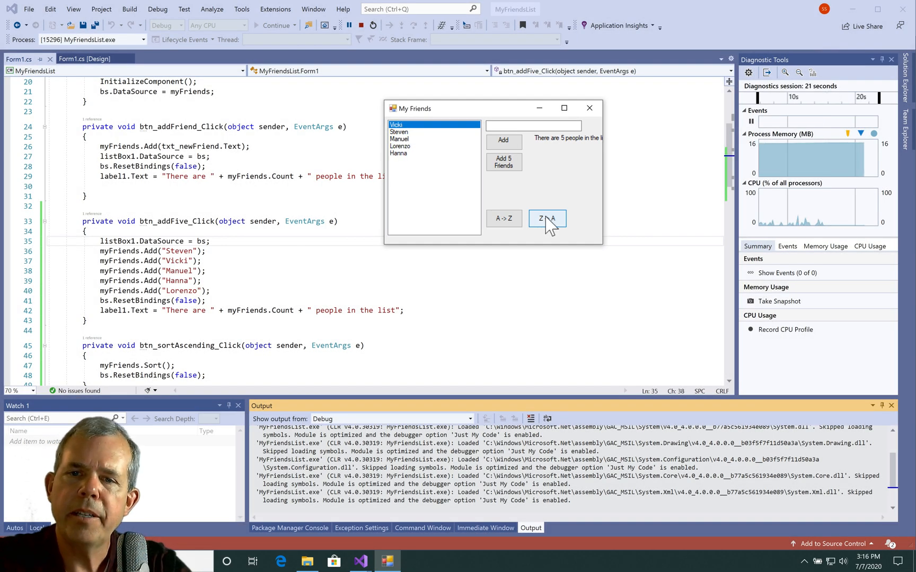
click(547, 217)
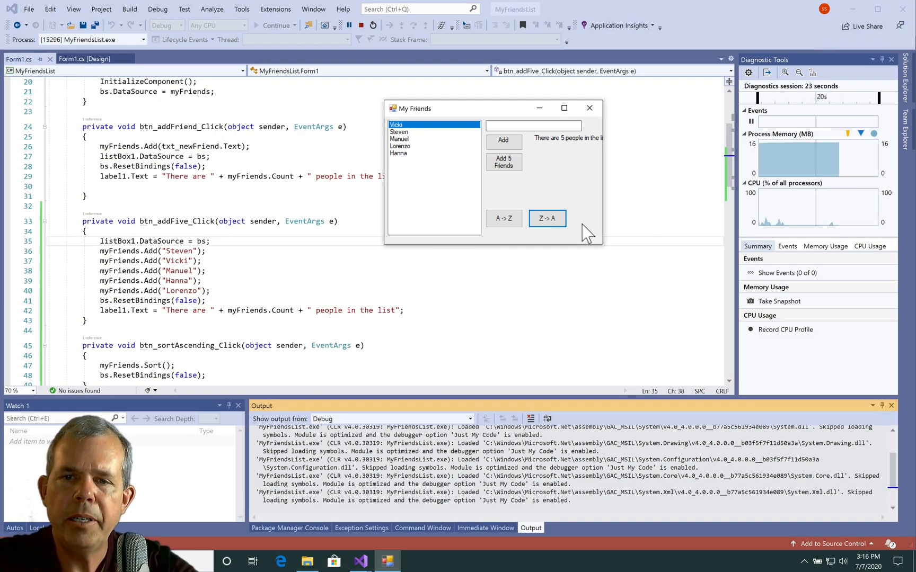
mouse_move(607, 129)
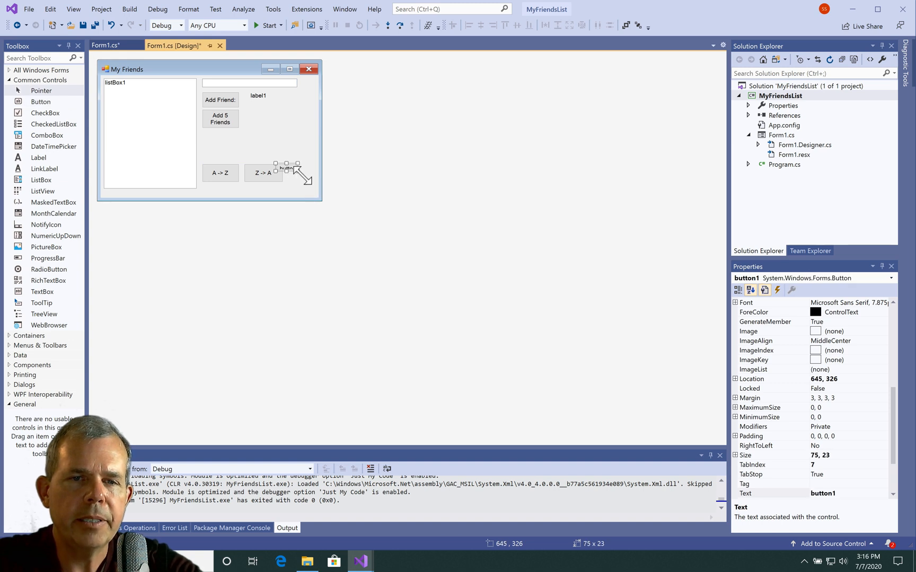
Size the new button like the others, widen the form, label it Clear, name it btn_clear
drag(299, 169, 317, 183)
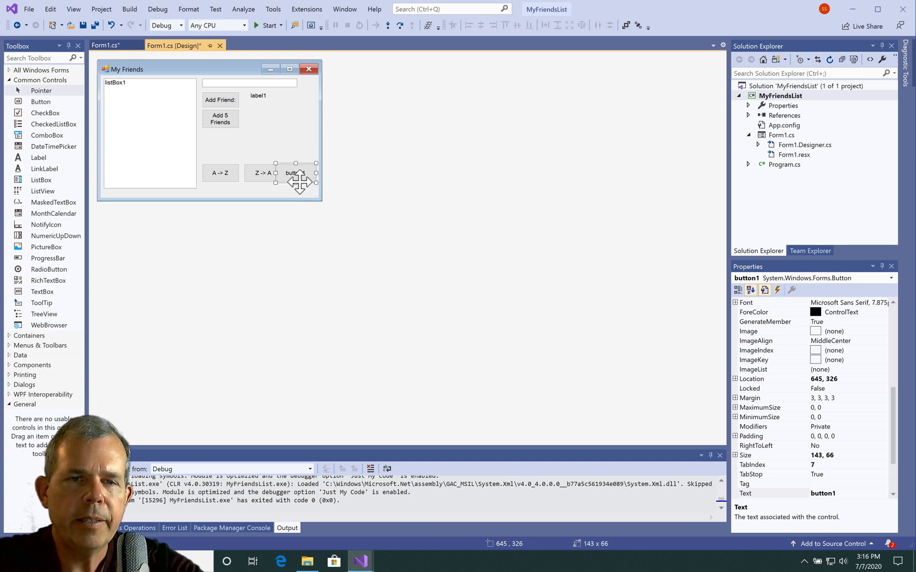
drag(295, 173, 313, 173)
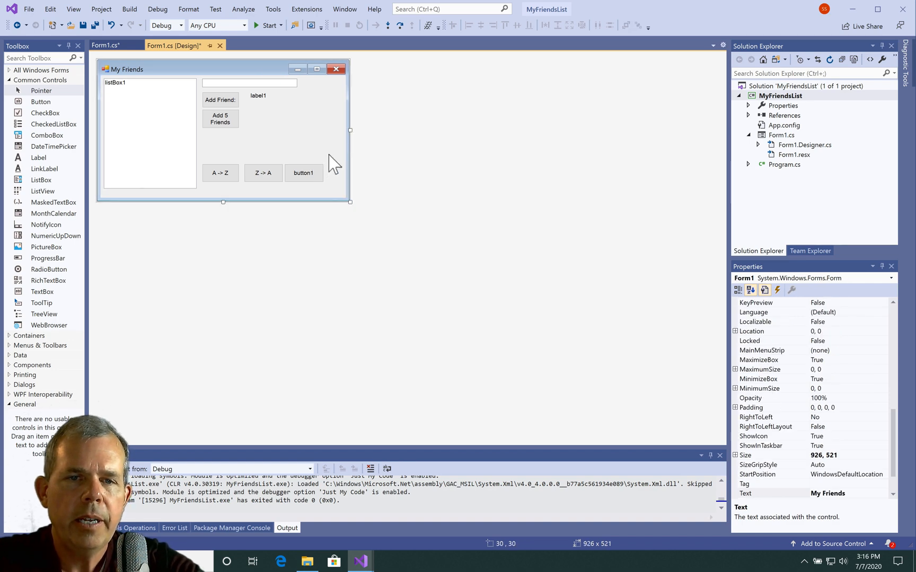
click(303, 172)
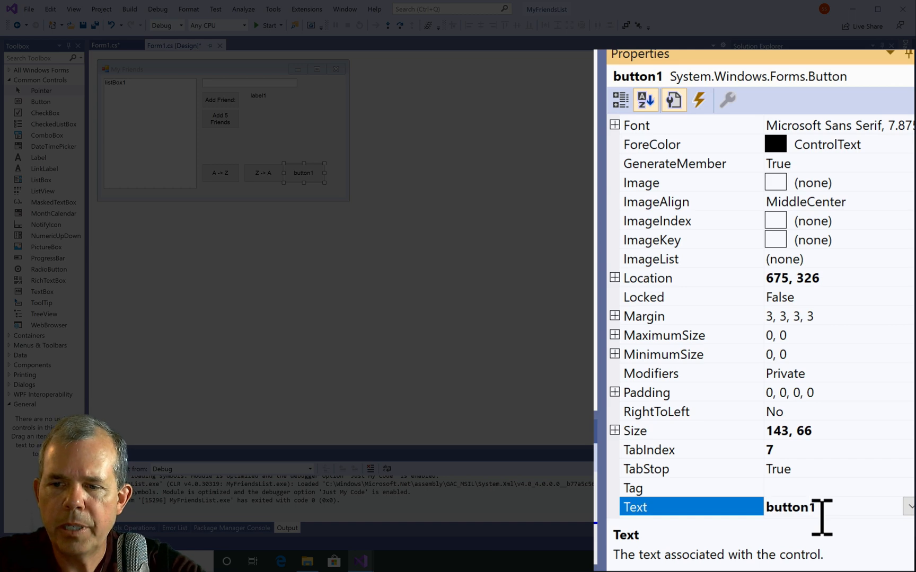
text(Clear)
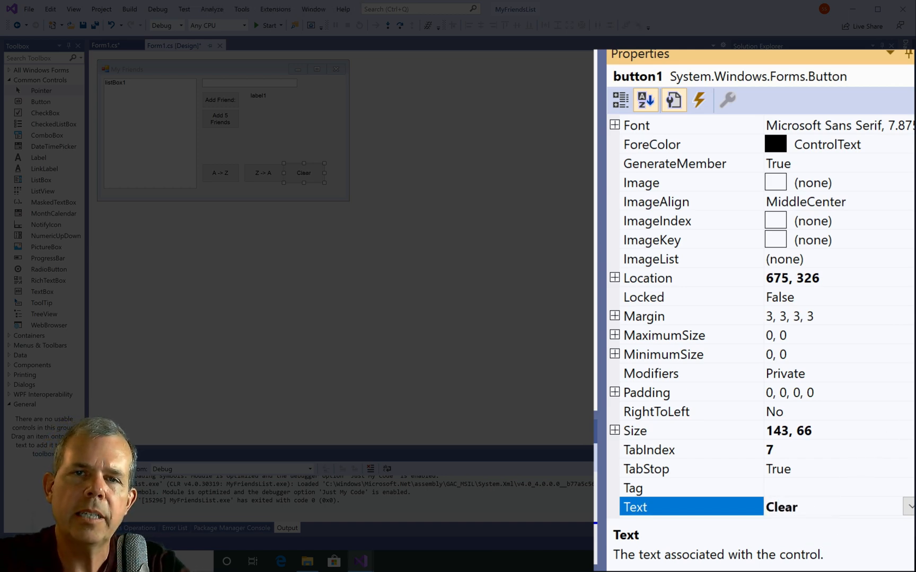
click(645, 100)
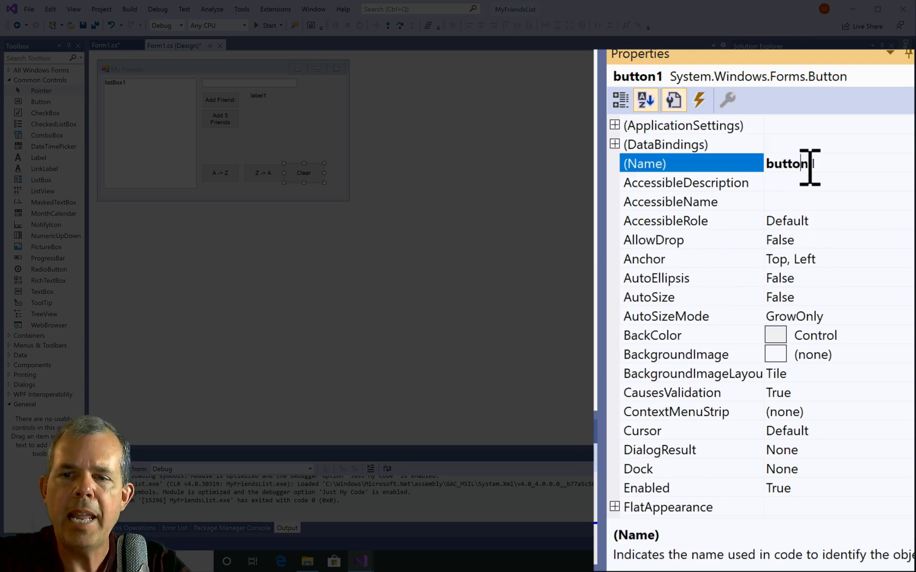
text(btn_clear)
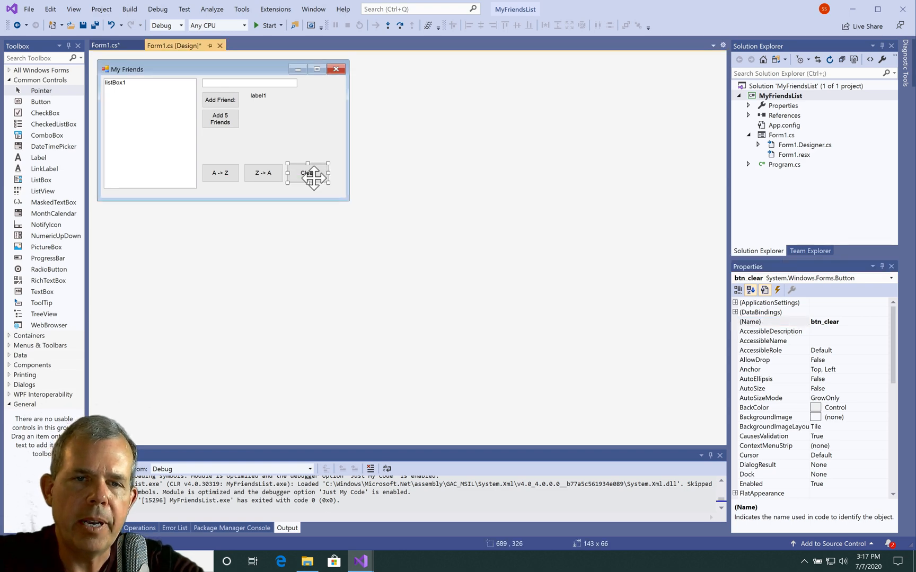
Create btn_clear_Click with listBox1.Items.Clear(); and myFriends.Clear();
double_click(308, 173)
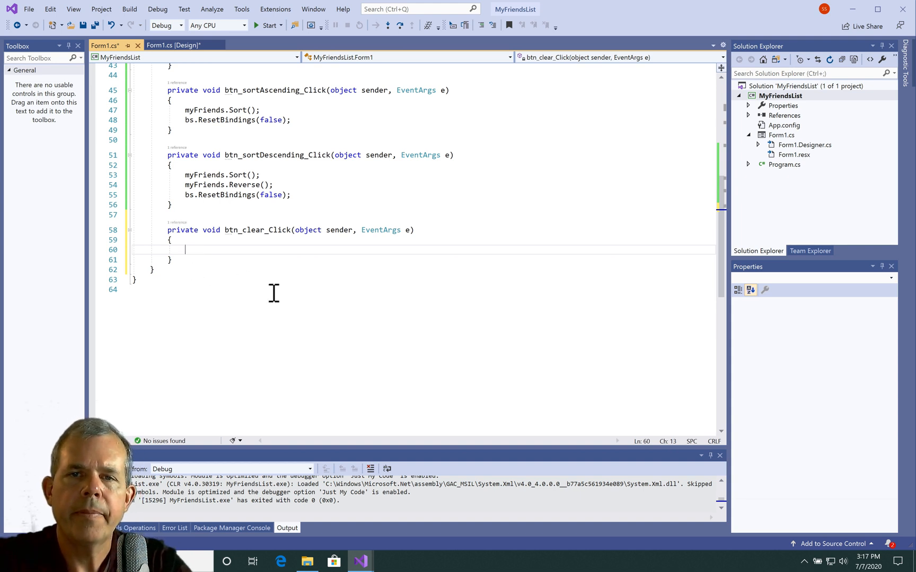
text(li)
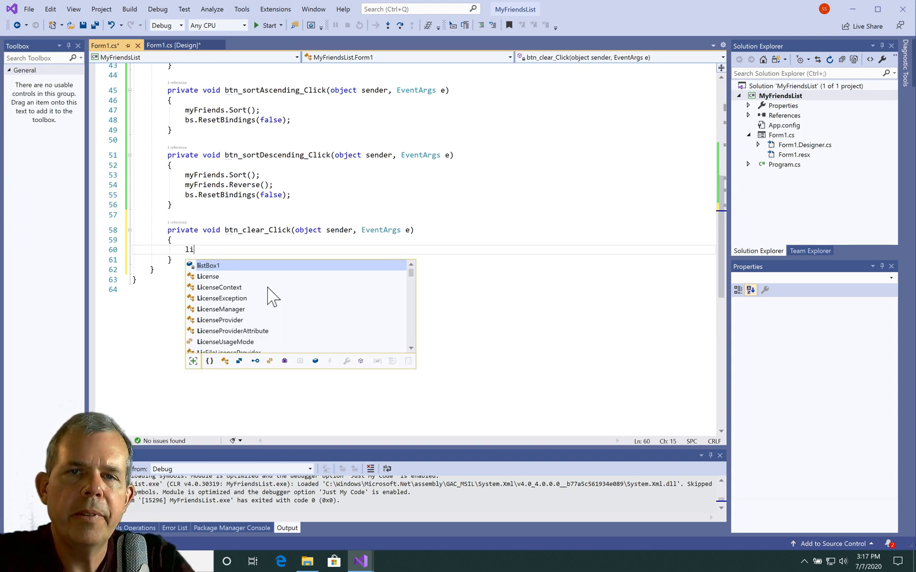
text(stBox1.)
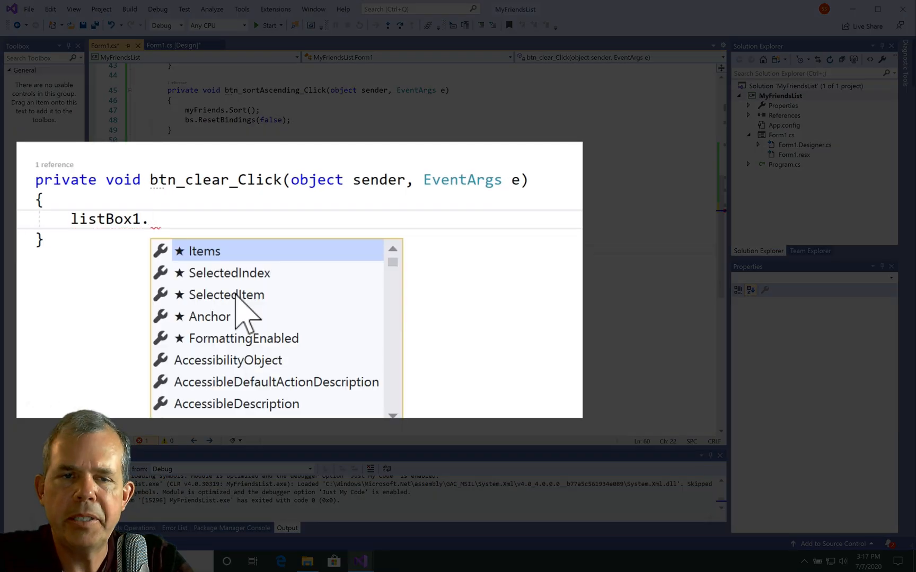
text(Items.)
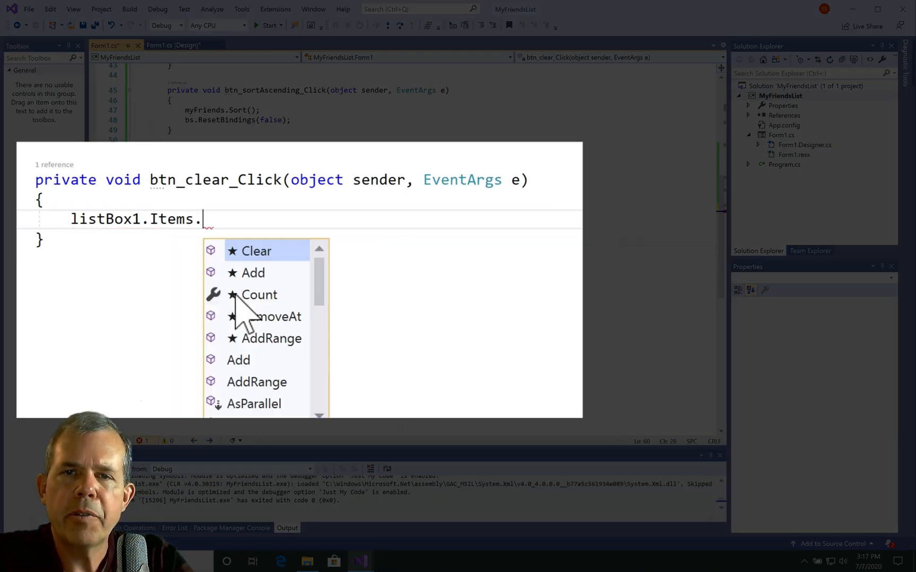
text(Clear();)
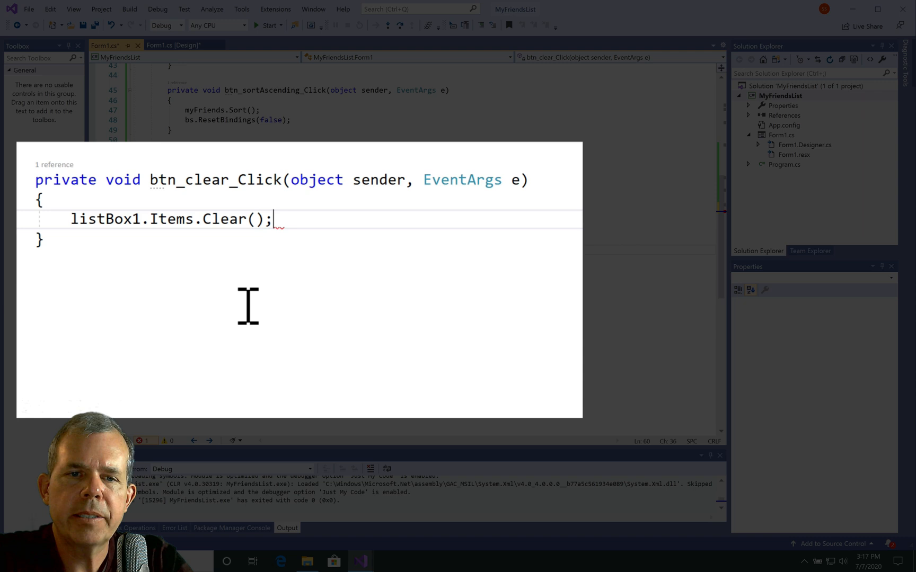
text(myFriends.)
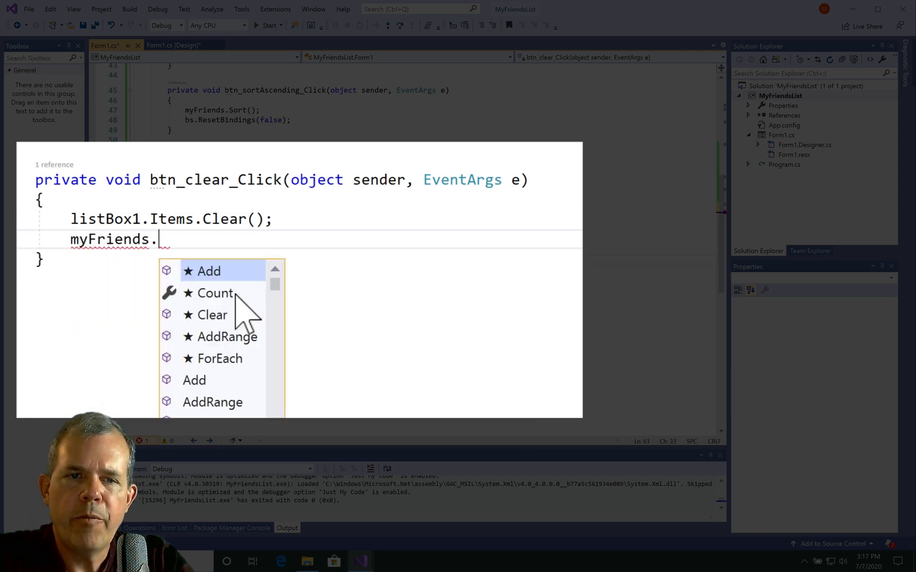
text(Clear)
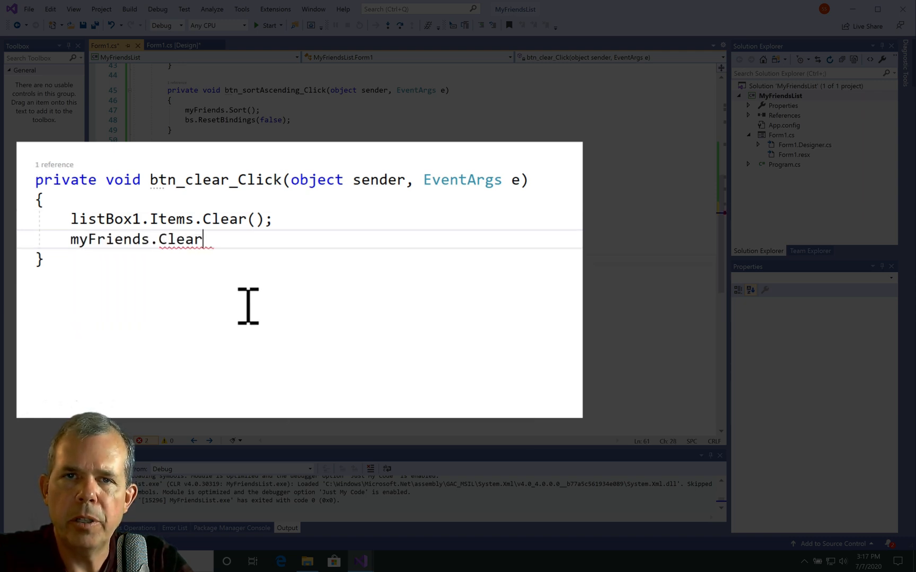
text(();)
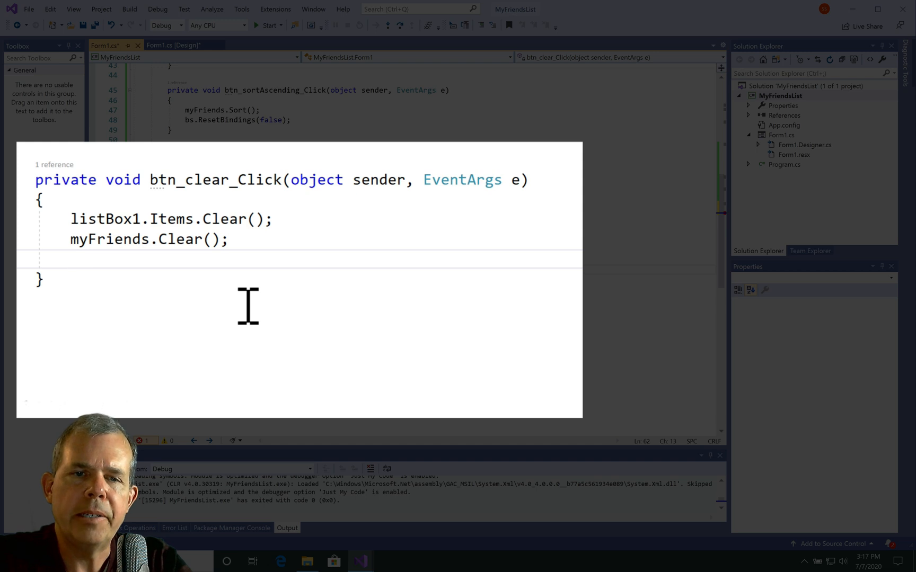
Add txt_newFriend.Clear(); and label1.Text = "" to the handler
text(txt_newFriend)
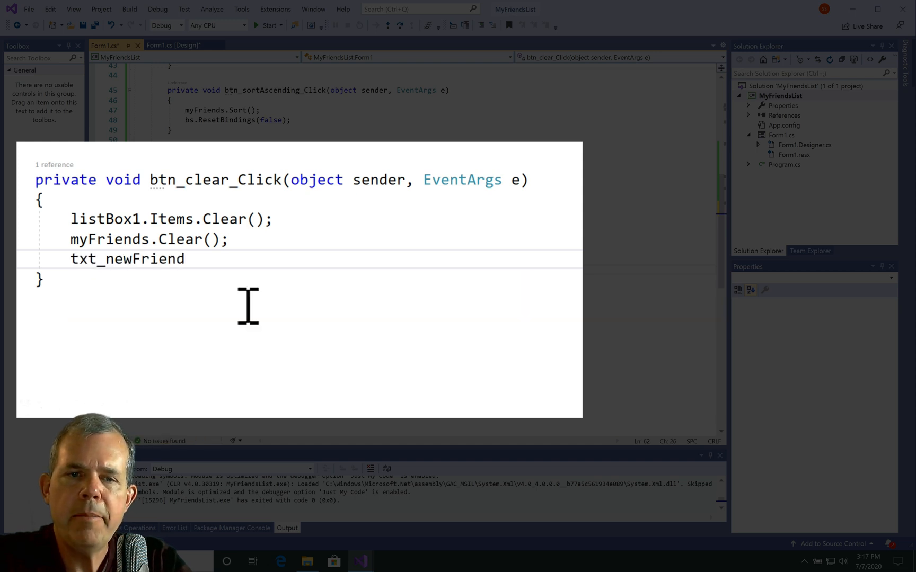
text(.Clear)
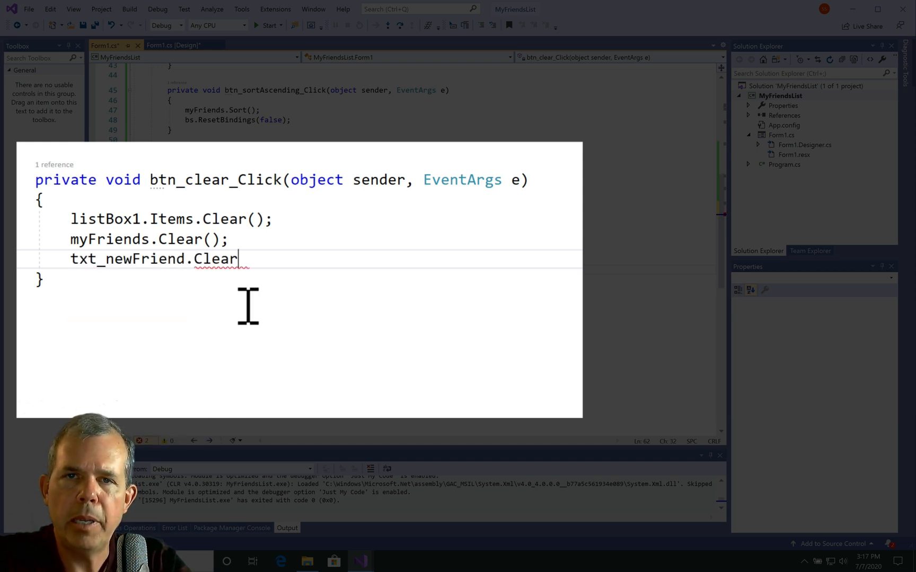
text(();)
text(label1.cl)
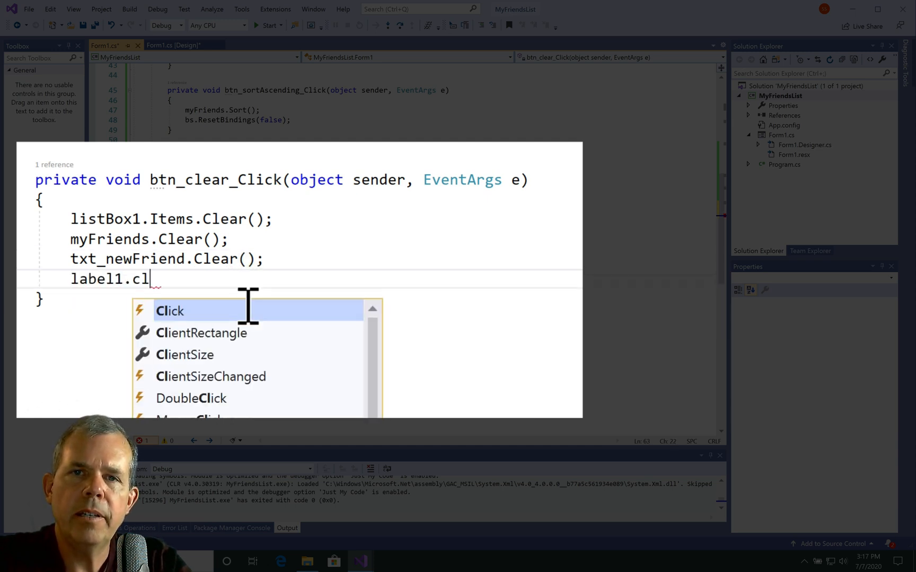
text(ear)
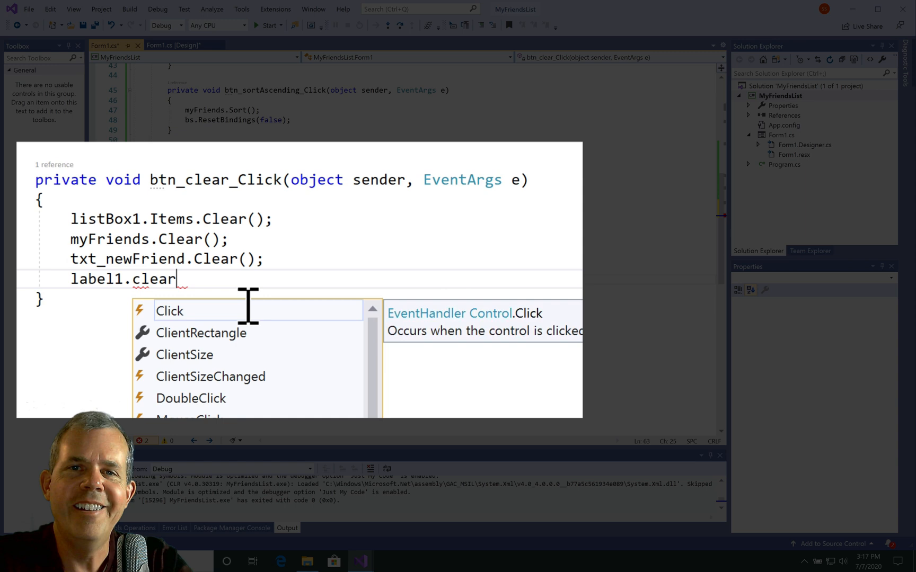
key(BackSpace)
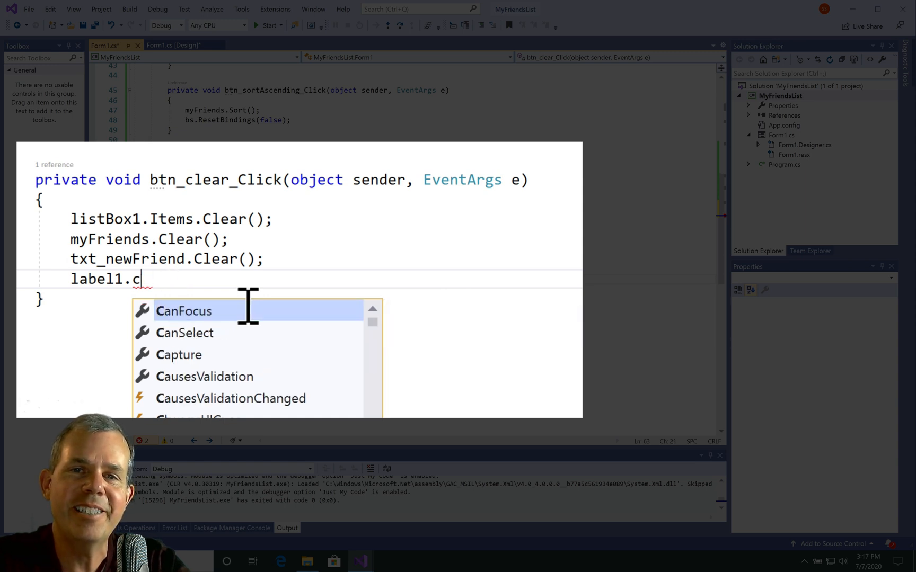
text(Text)
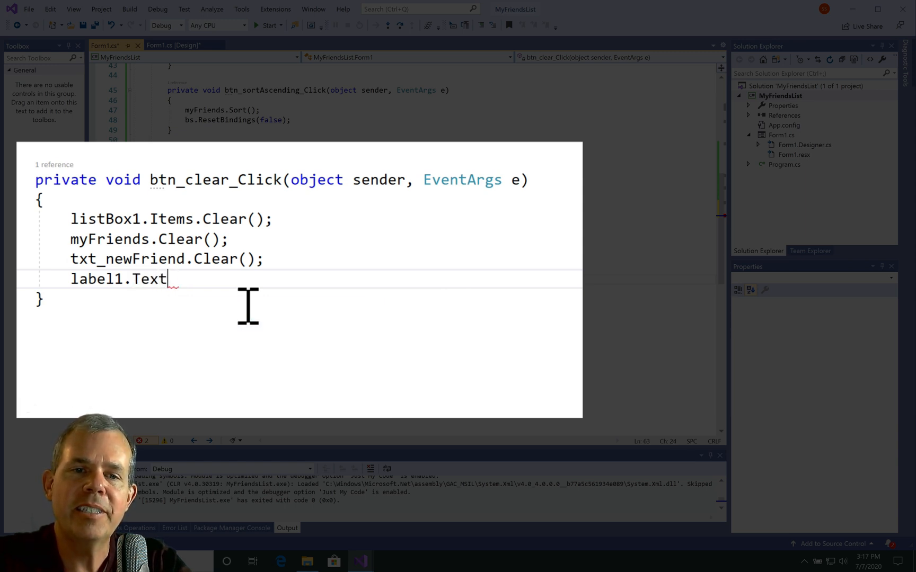
text(= "";)
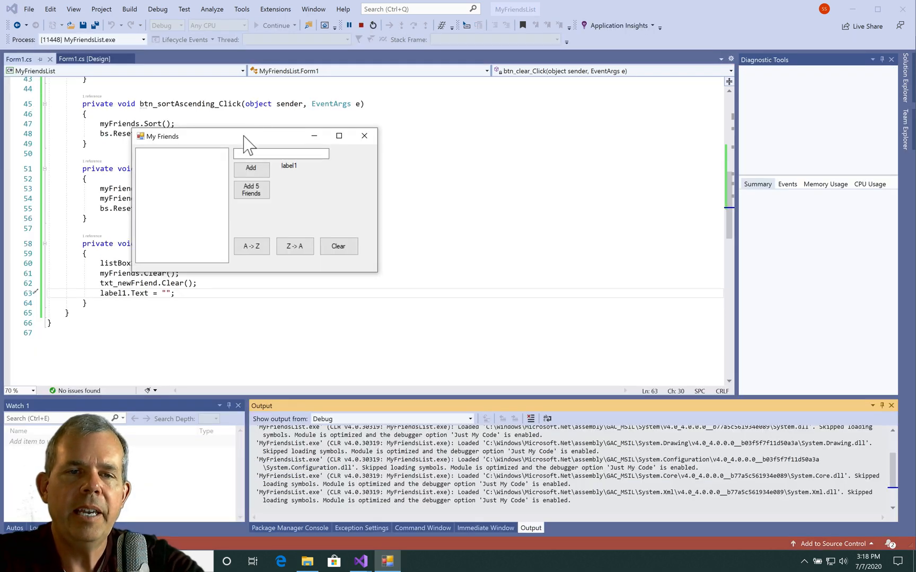
Add five friends, then click Clear, triggering the ArgumentException
click(431, 180)
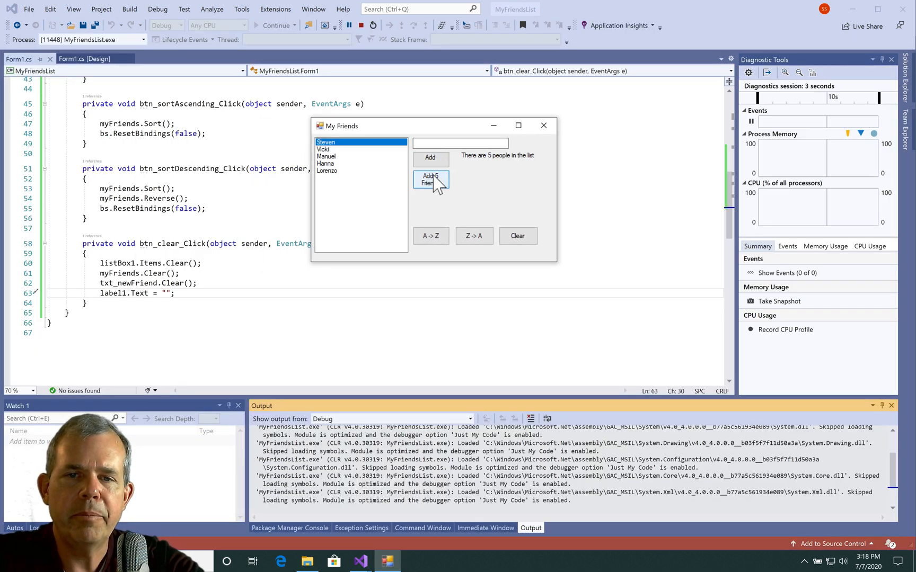
click(430, 179)
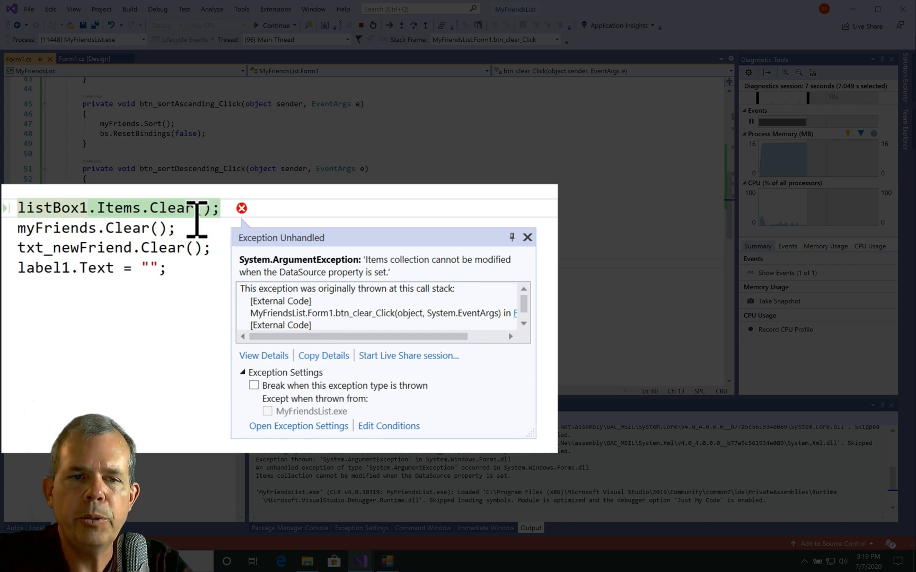
mouse_move(362, 96)
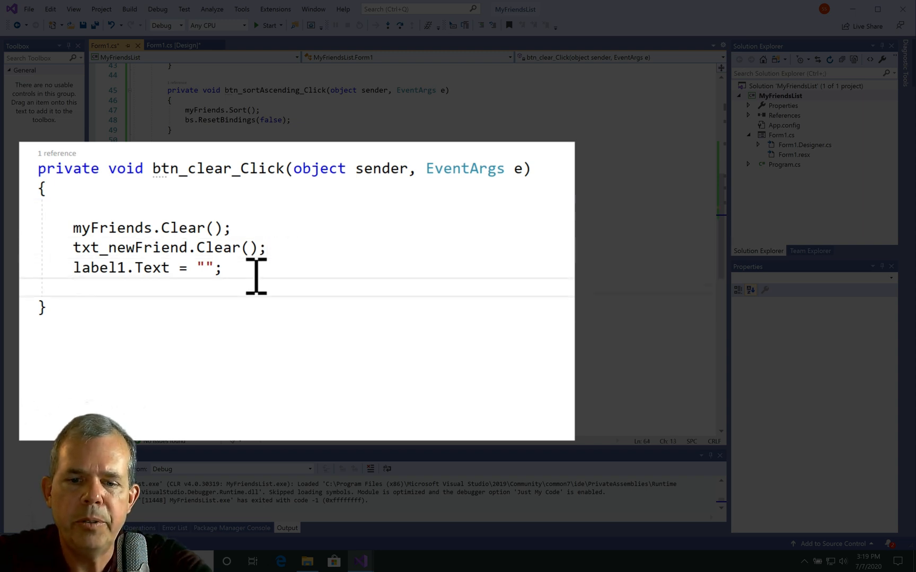
End btn_clear_Click with bs.ResetBindings(false); instead of clearing list box items
text(bs.)
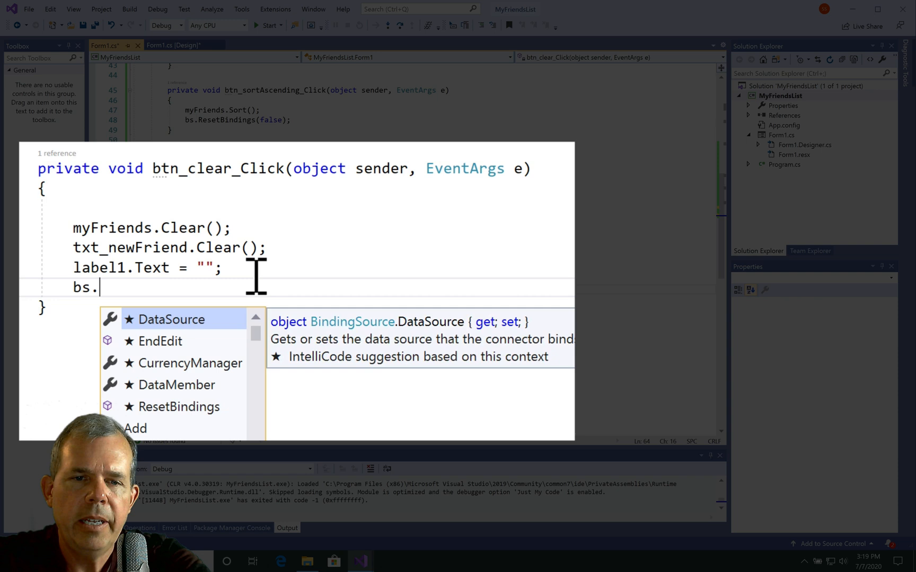
text(ResetBindings)
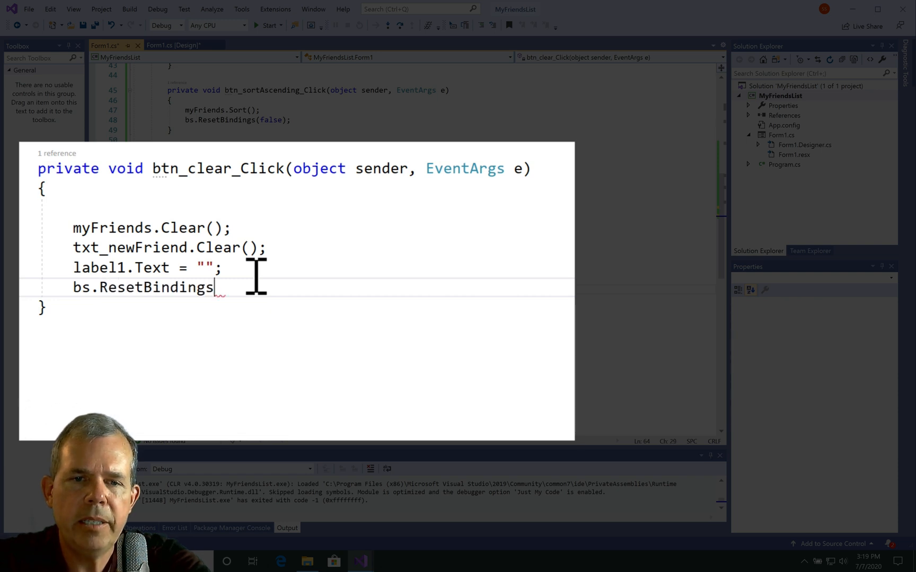
text((false);)
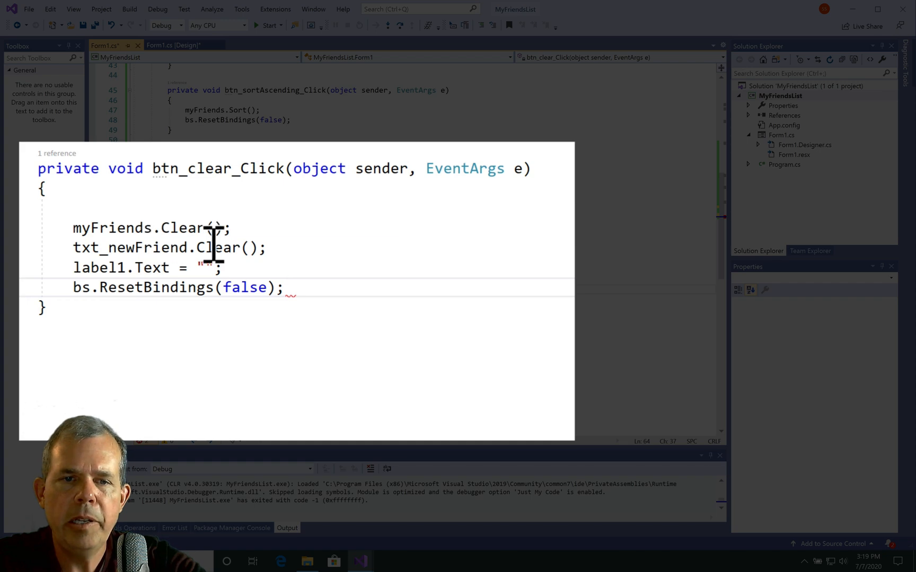
mouse_move(134, 287)
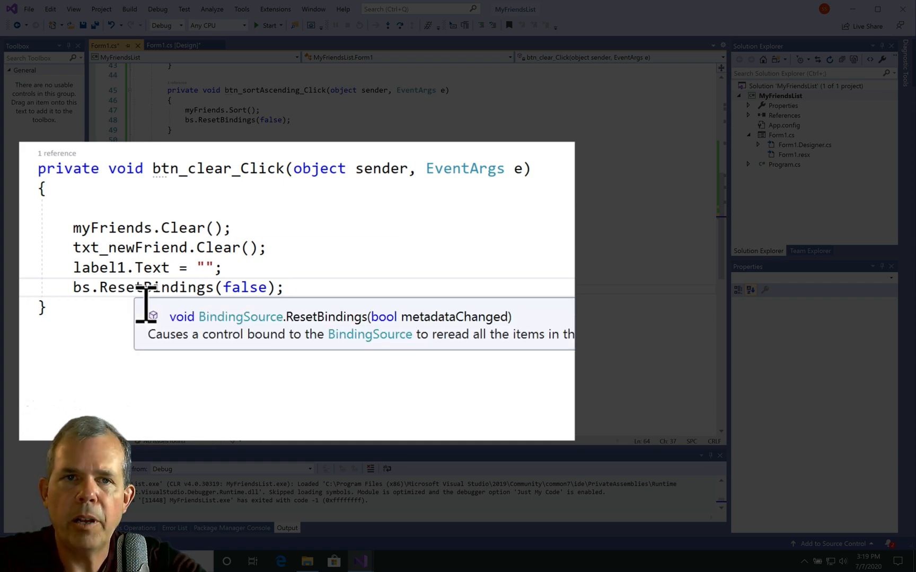
mouse_move(258, 25)
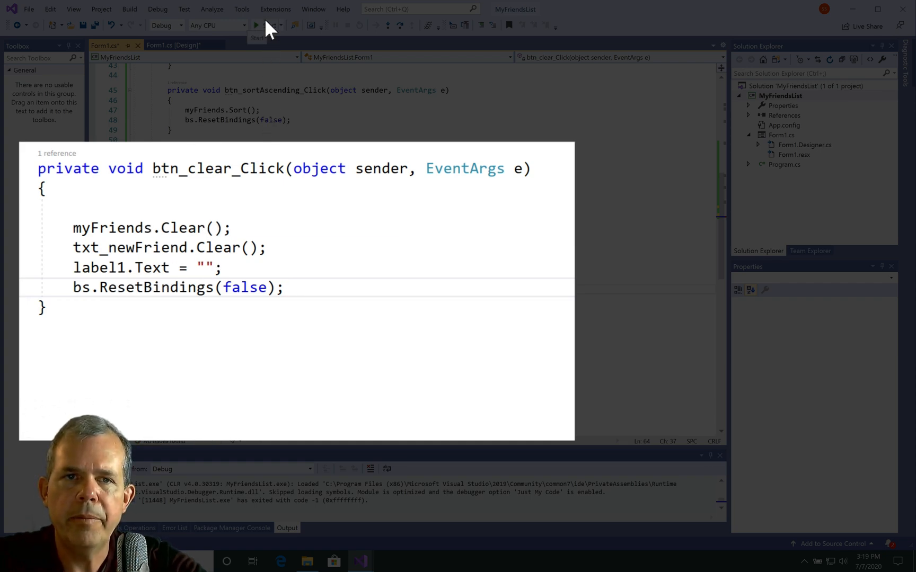
Run the app, add five friends, and clear the list
click(256, 25)
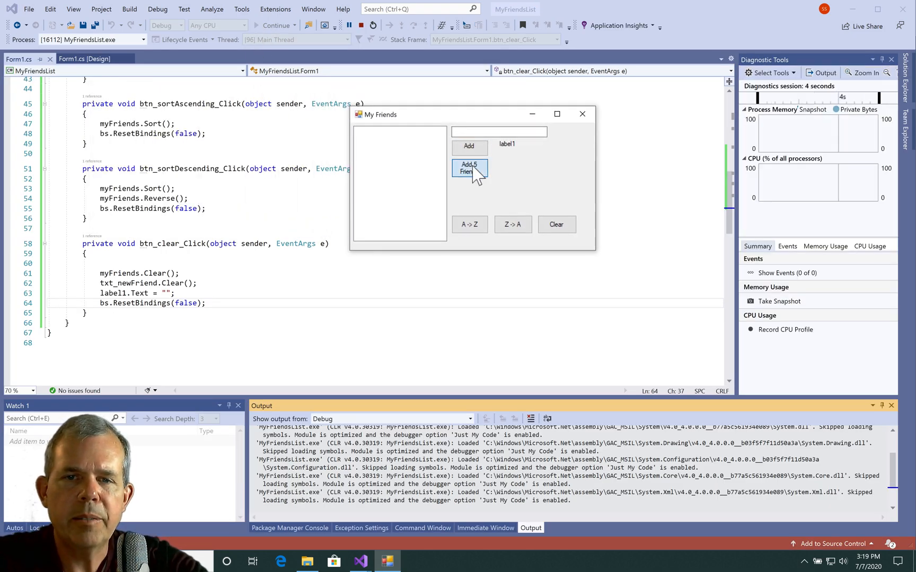
click(469, 168)
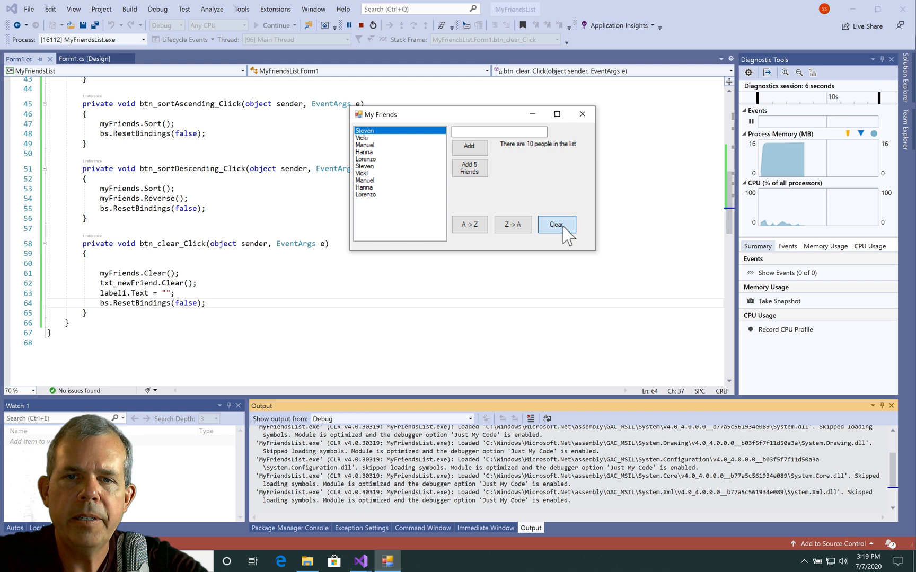
click(555, 225)
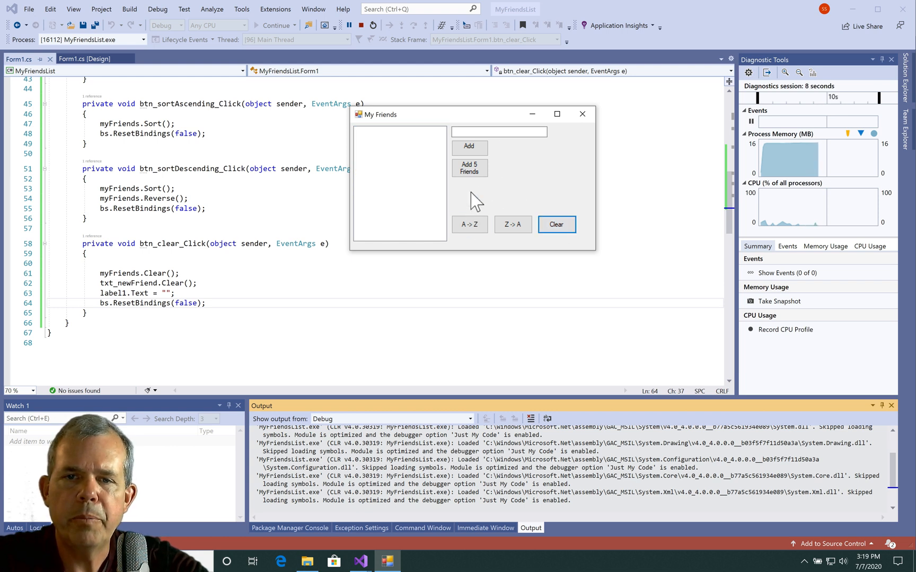
Add Bob, clear the list again, then add five friends once more
click(469, 167)
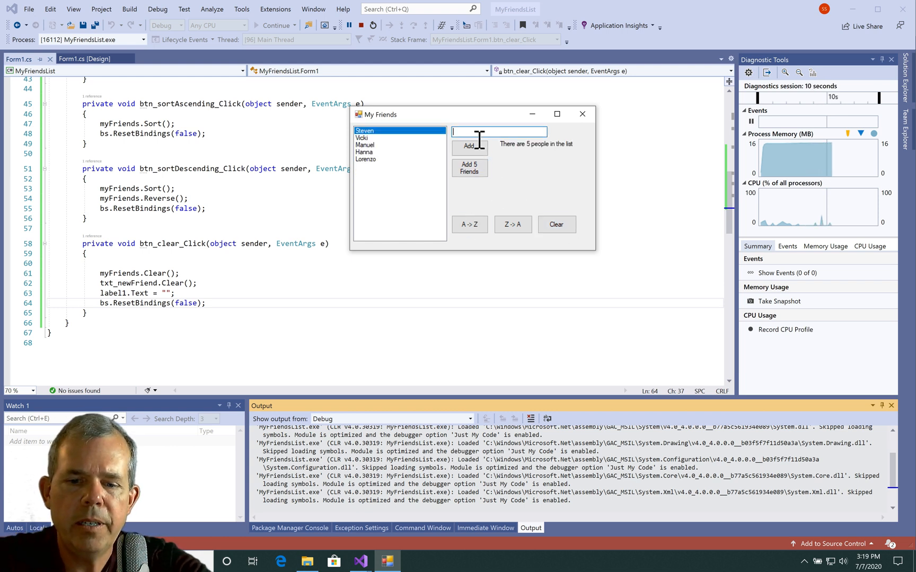
text(Bob)
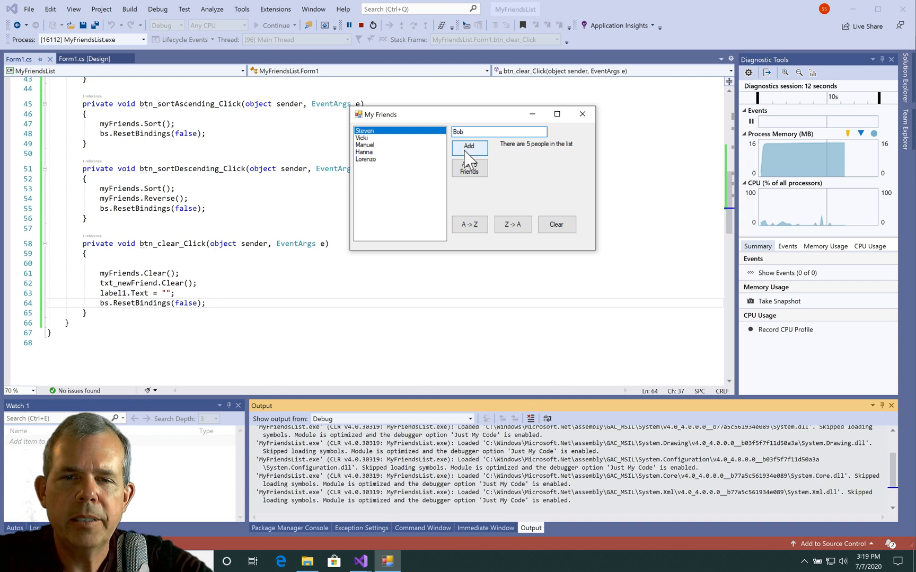
click(469, 147)
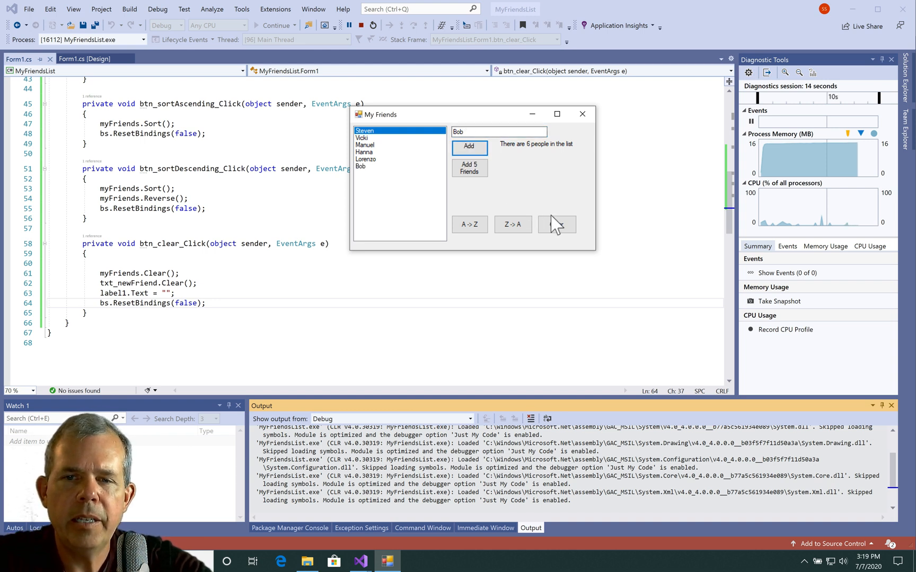
click(556, 224)
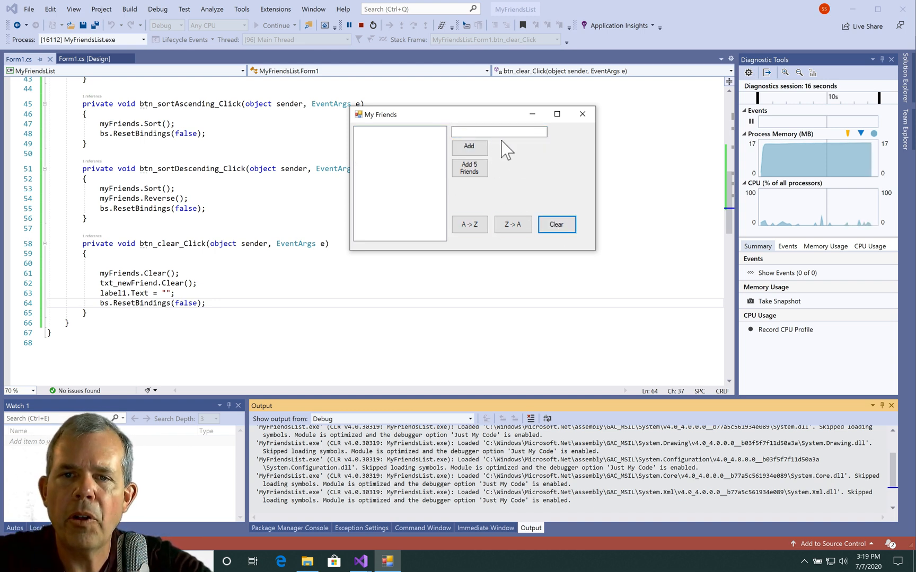
click(469, 167)
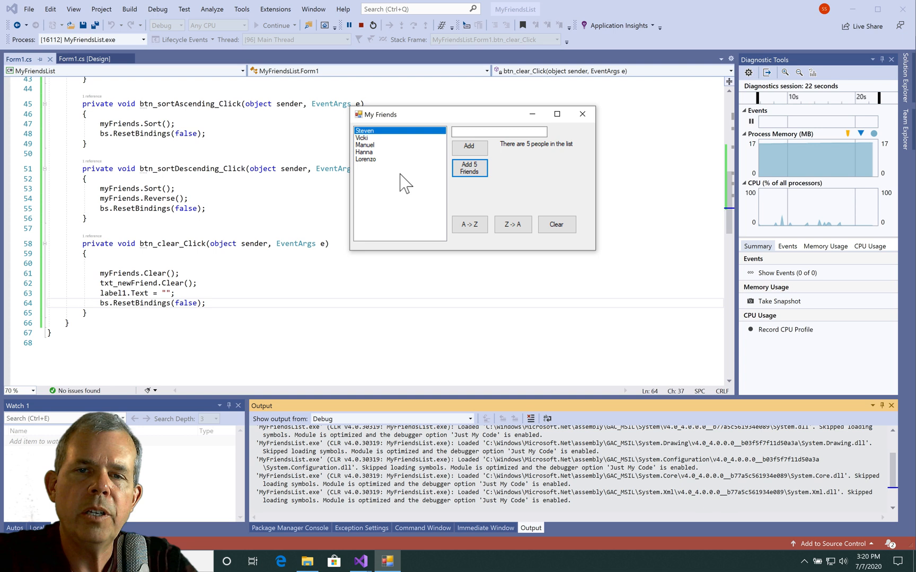
mouse_move(381, 208)
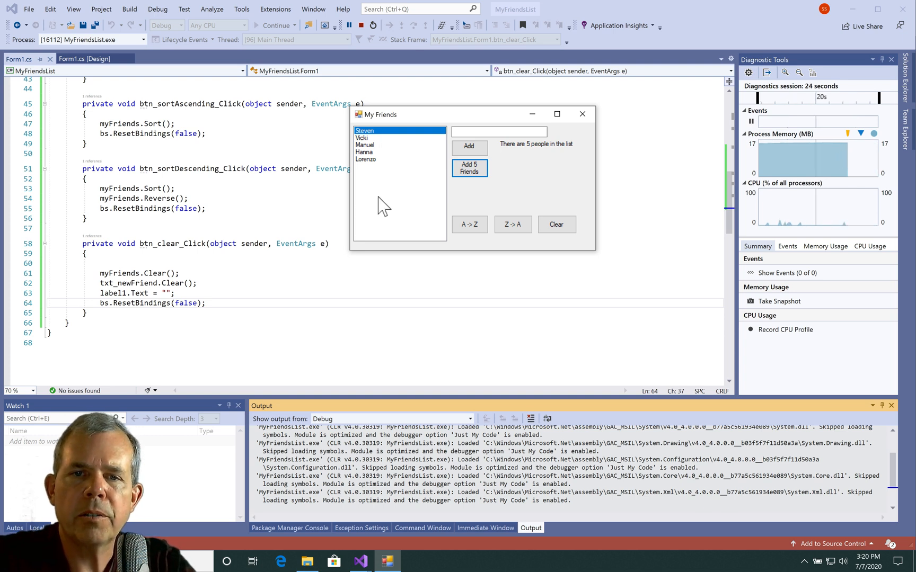
mouse_move(383, 147)
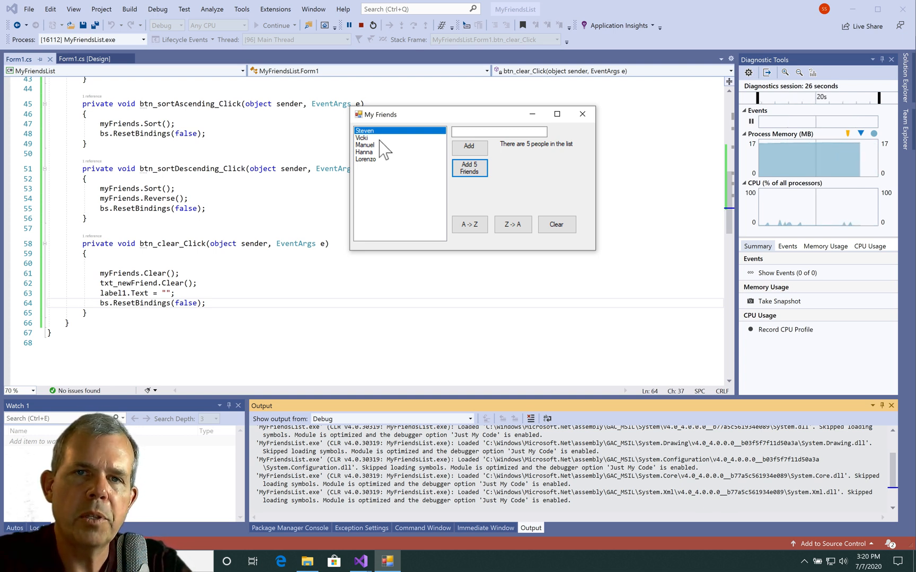